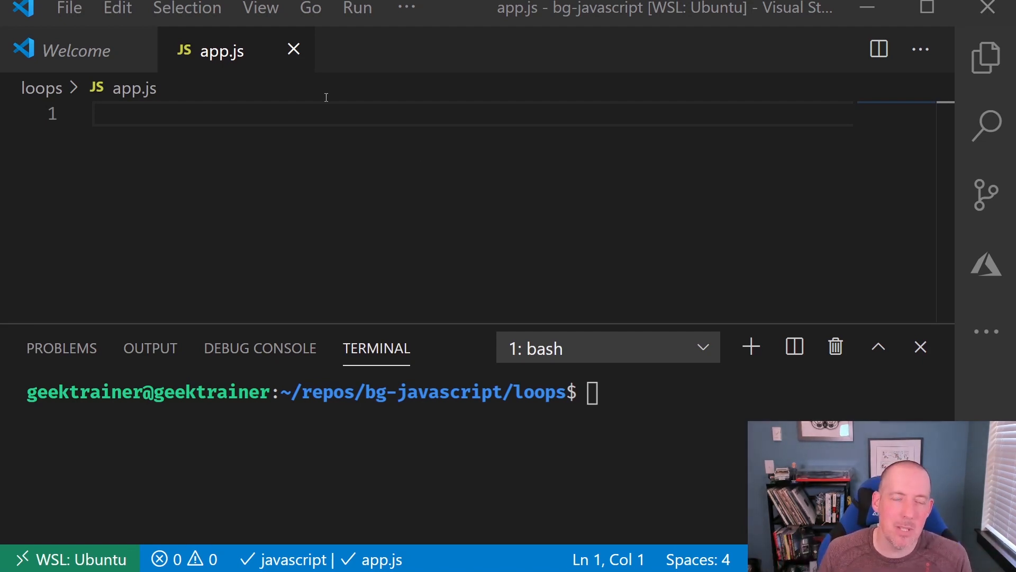
mouse_move(451, 277)
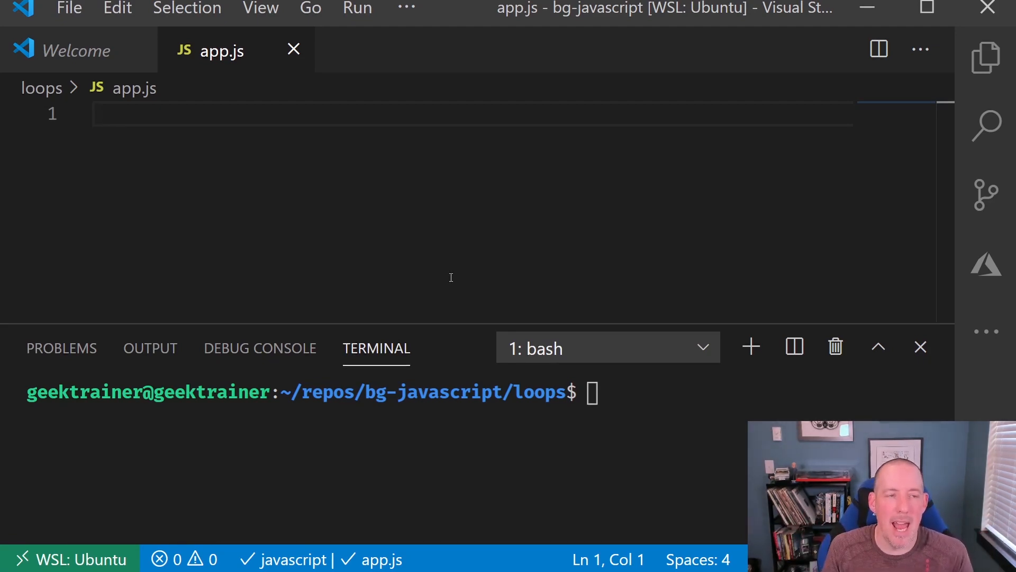
Step: Log a '-- while loop --' header line with console.log
type("console.log('=")
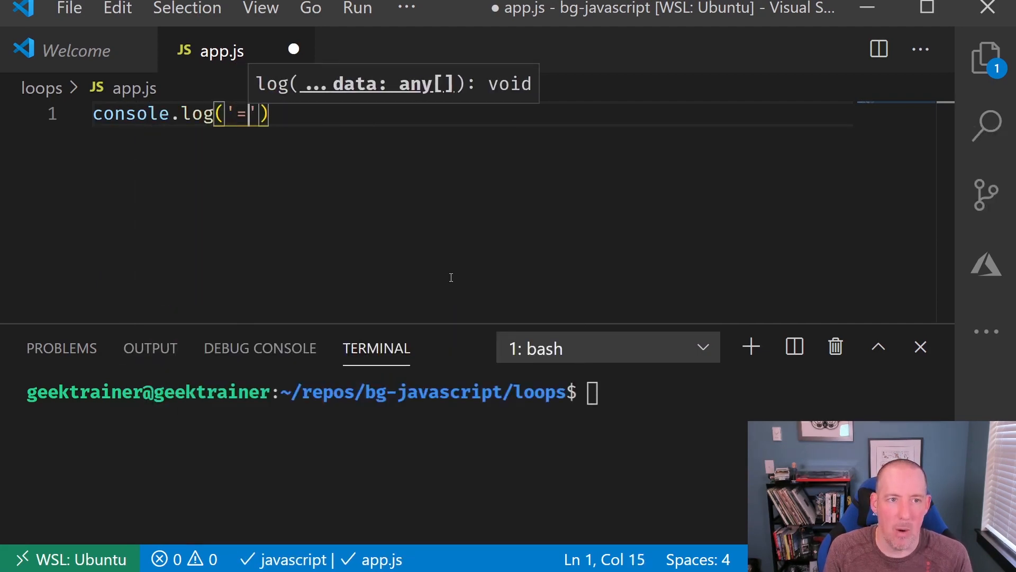
type("-- while")
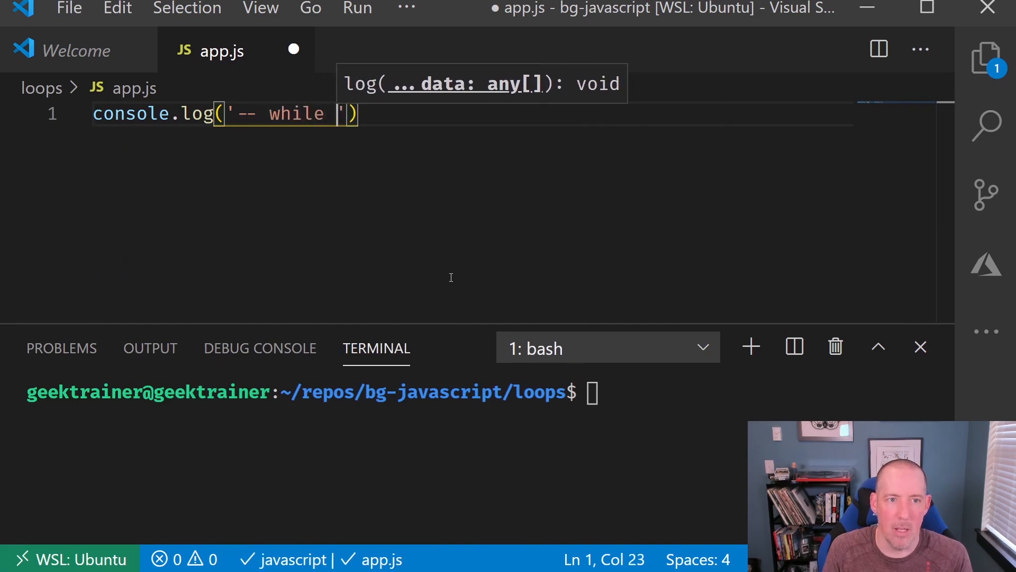
type("loop --")
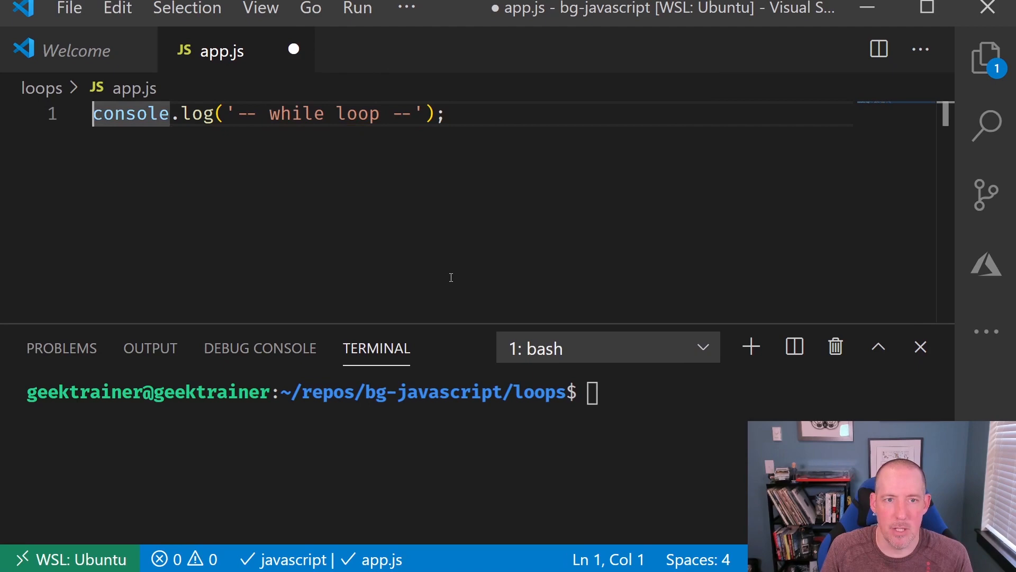
Step: Declare const names = ['Justin', 'Burke', 'Sarah'] above the header log line
type("const")
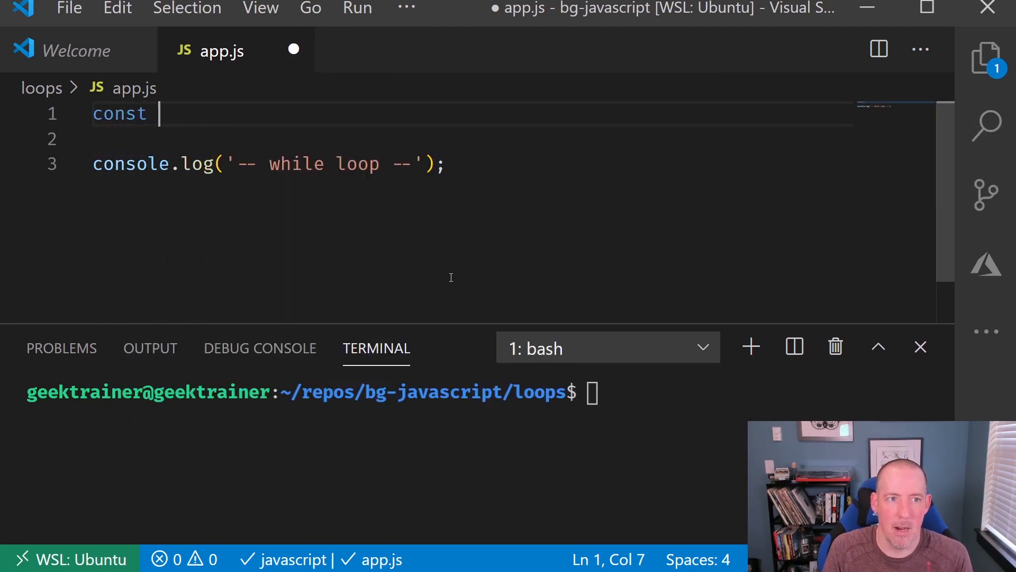
type("names = p")
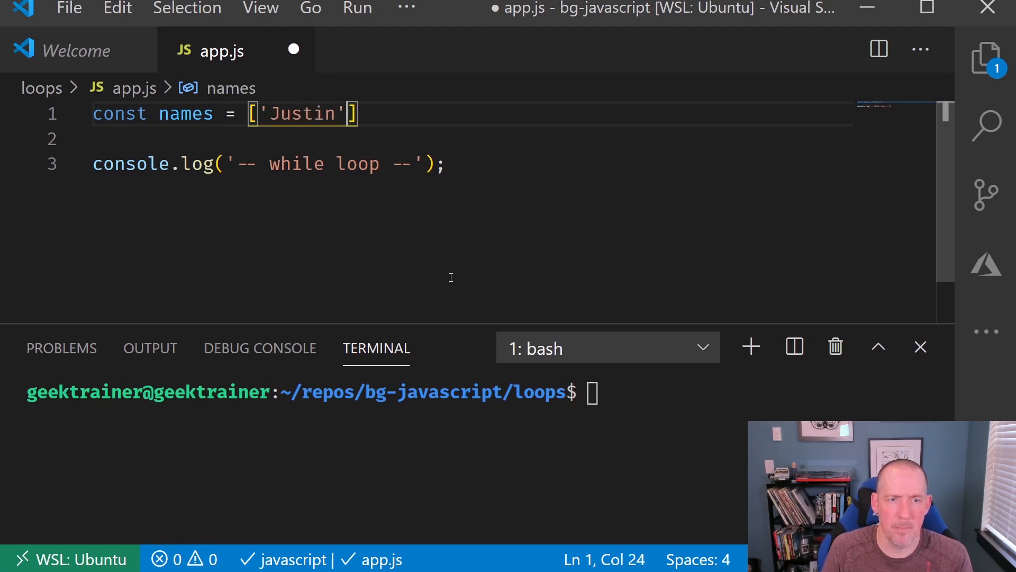
type(", ''")
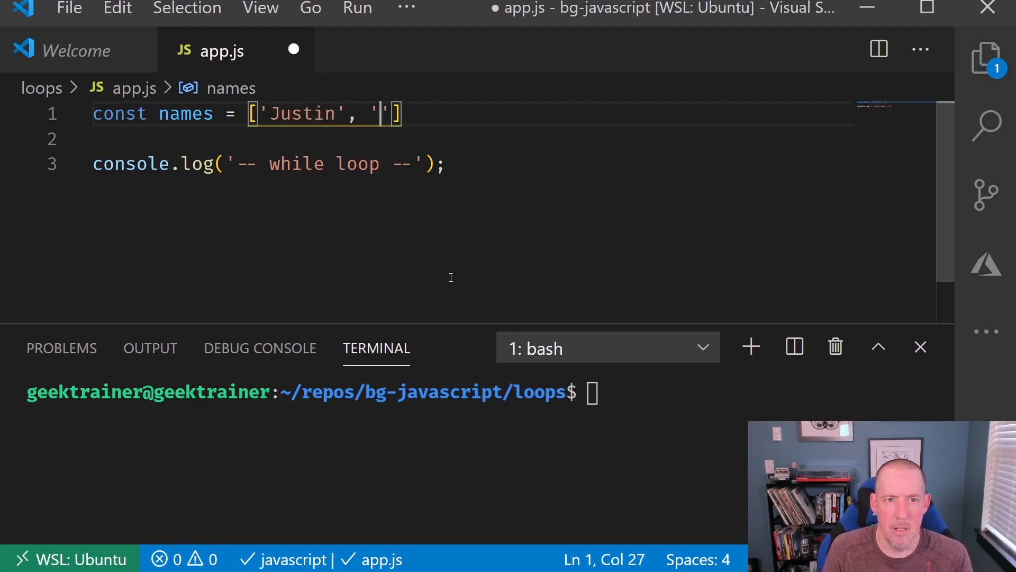
type("Burke")
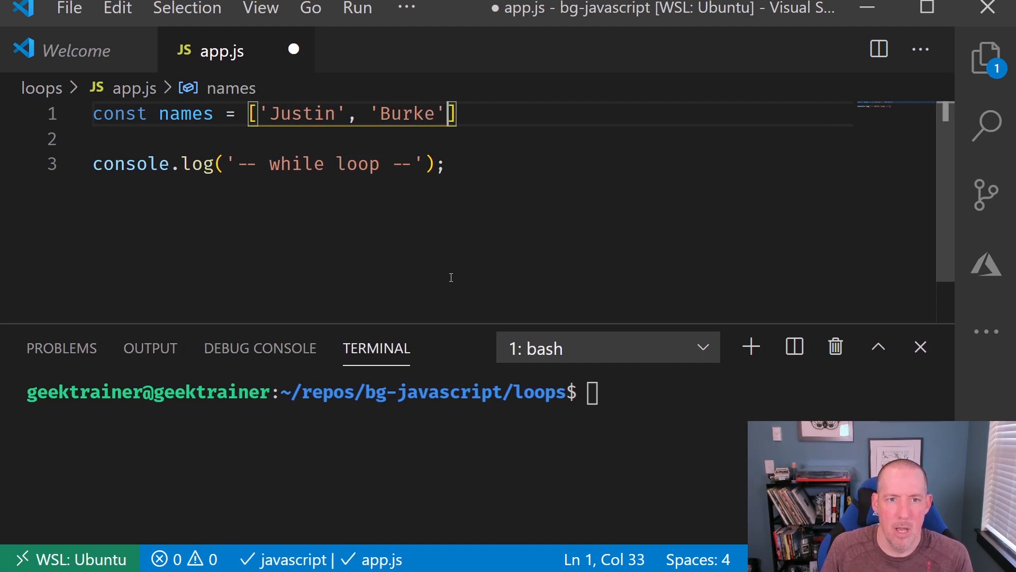
type(", 'Sa")
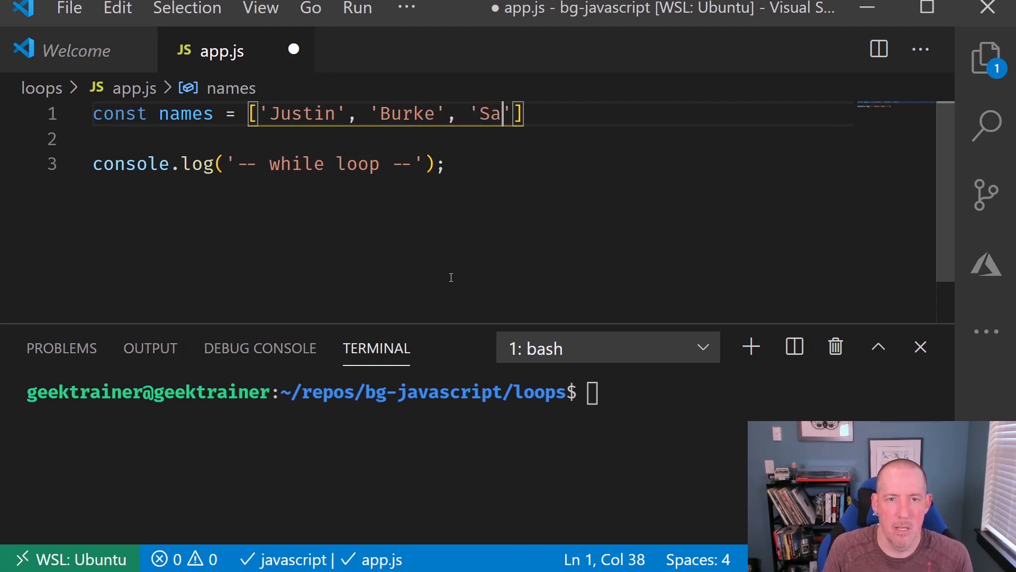
type("rah];")
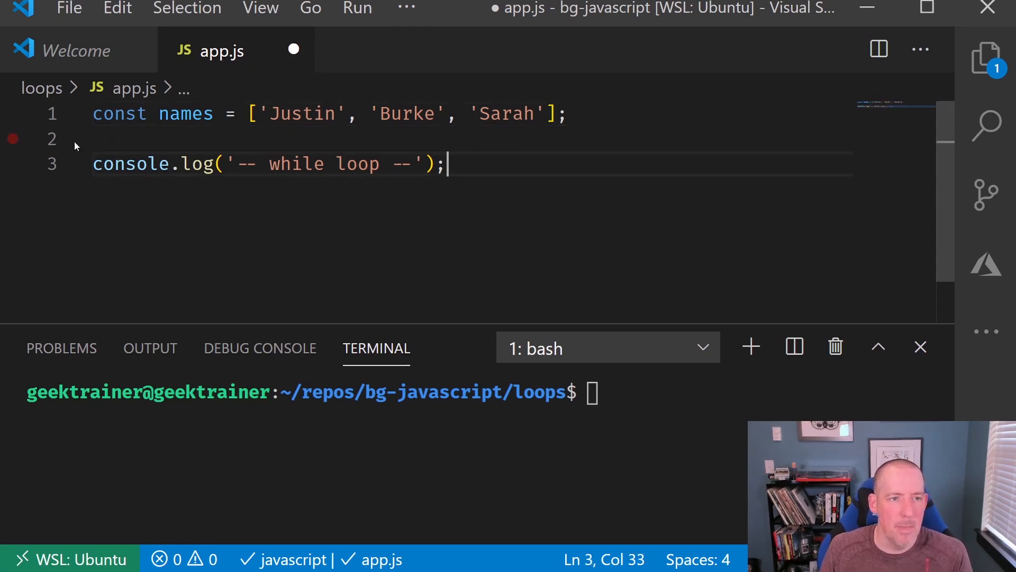
left_click(11, 139)
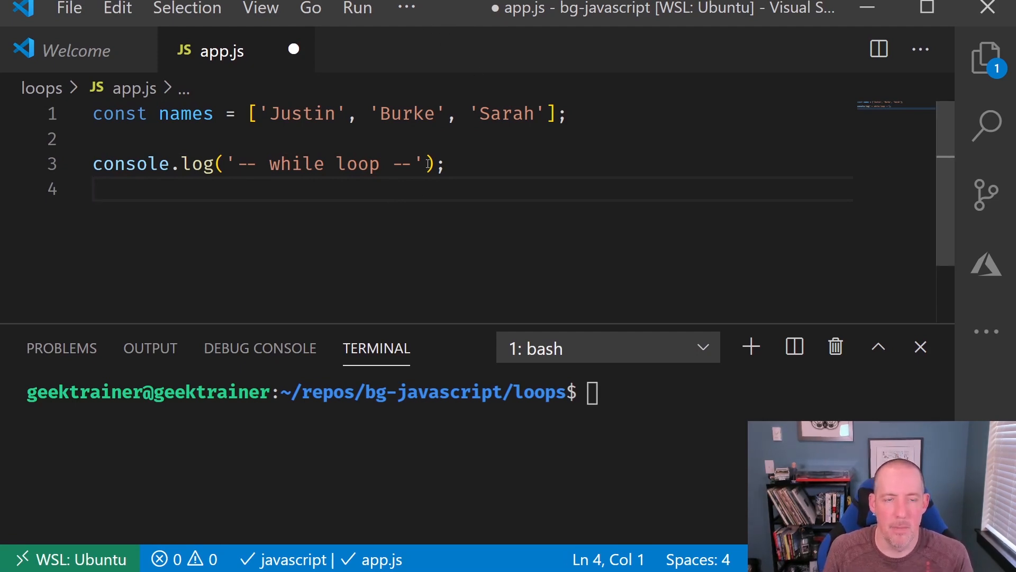
Step: Declare let whileIndex = 0 directly under the while-loop header
type("con")
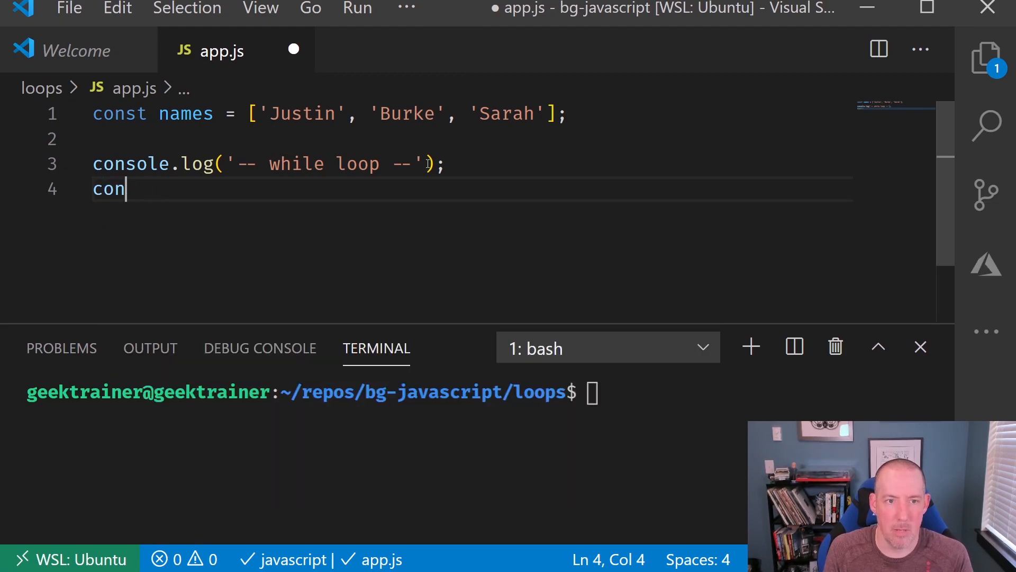
type("let")
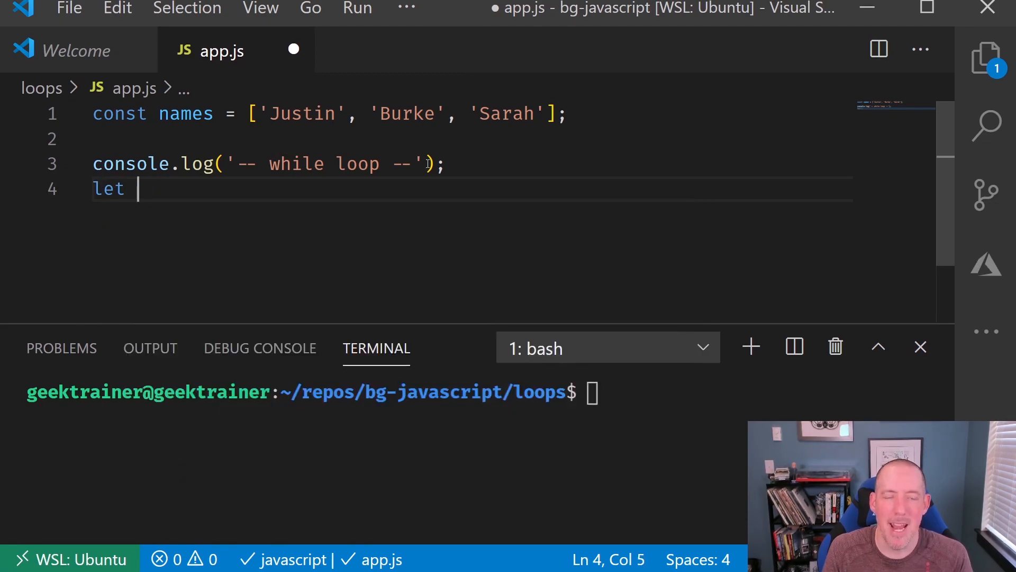
type("whileI")
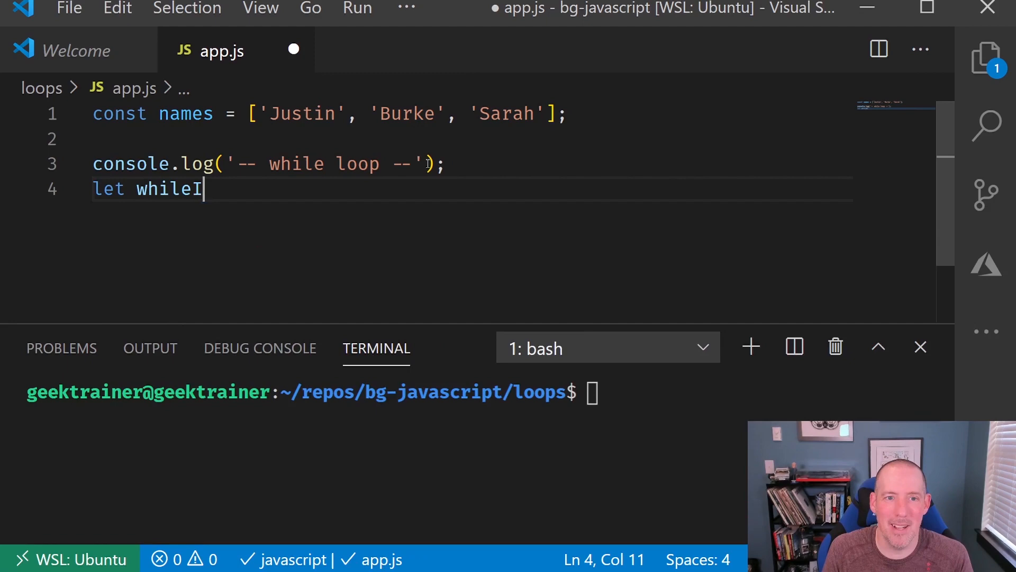
type("ndex = 0;")
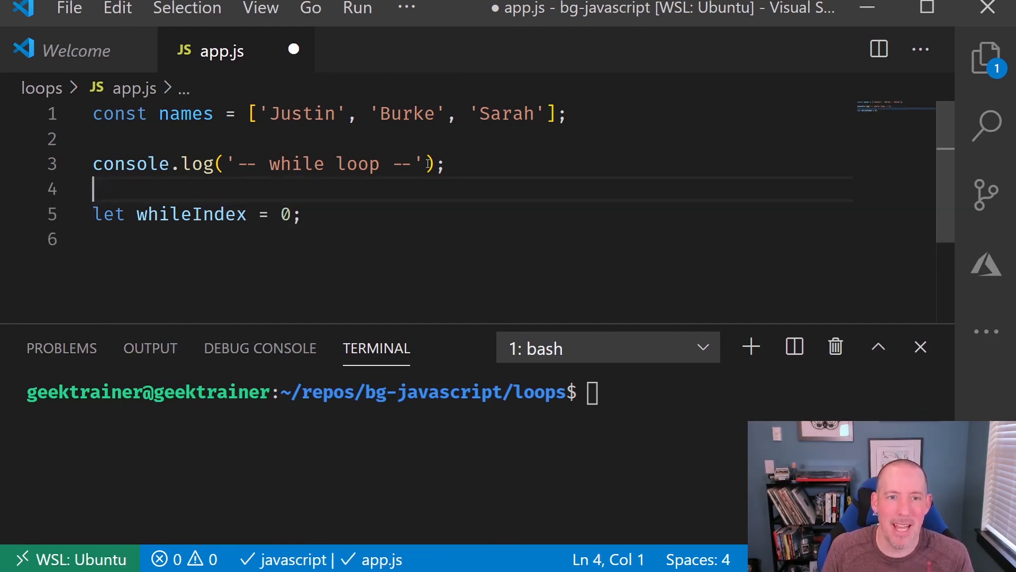
left_click_drag(92, 215, 301, 215)
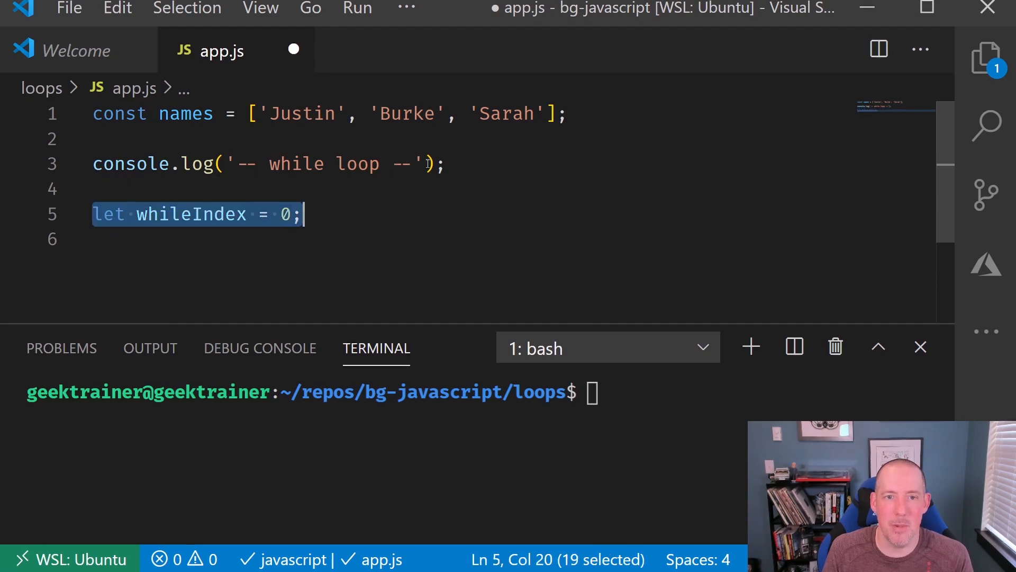
key("Backspace")
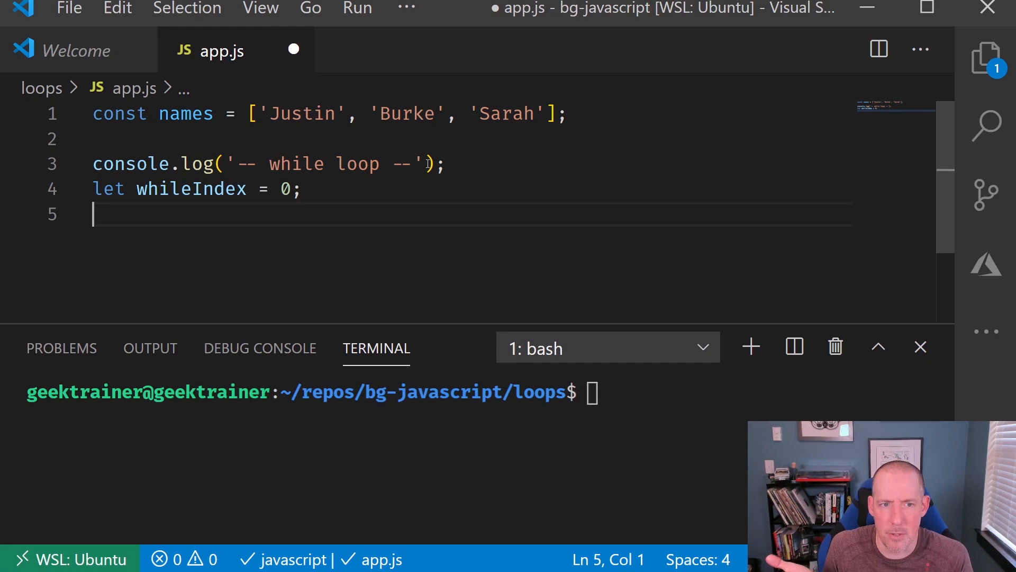
Step: Write a while (whileIndex < names.length) loop block
type("while (whileIndex <")
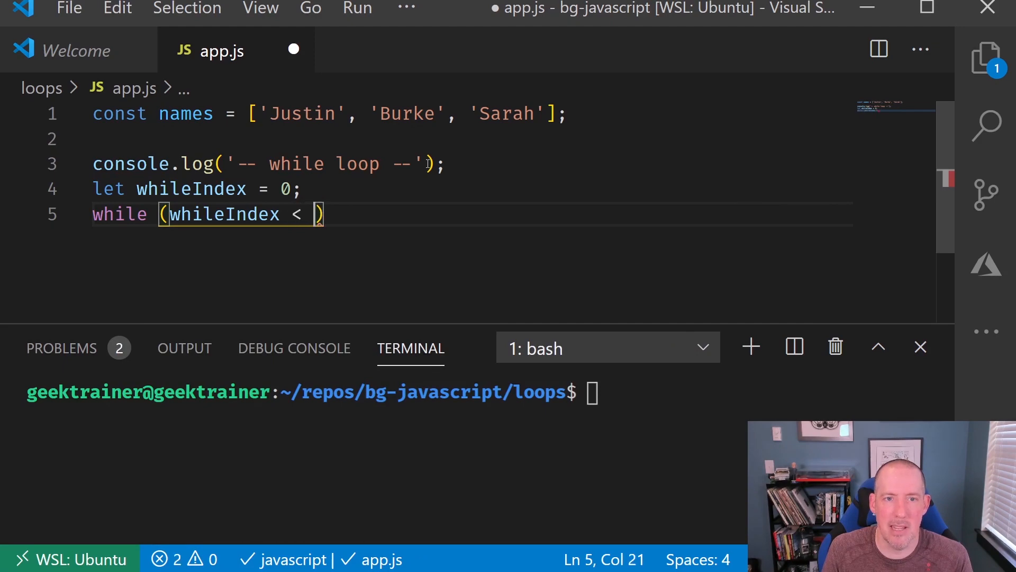
type("names.length")
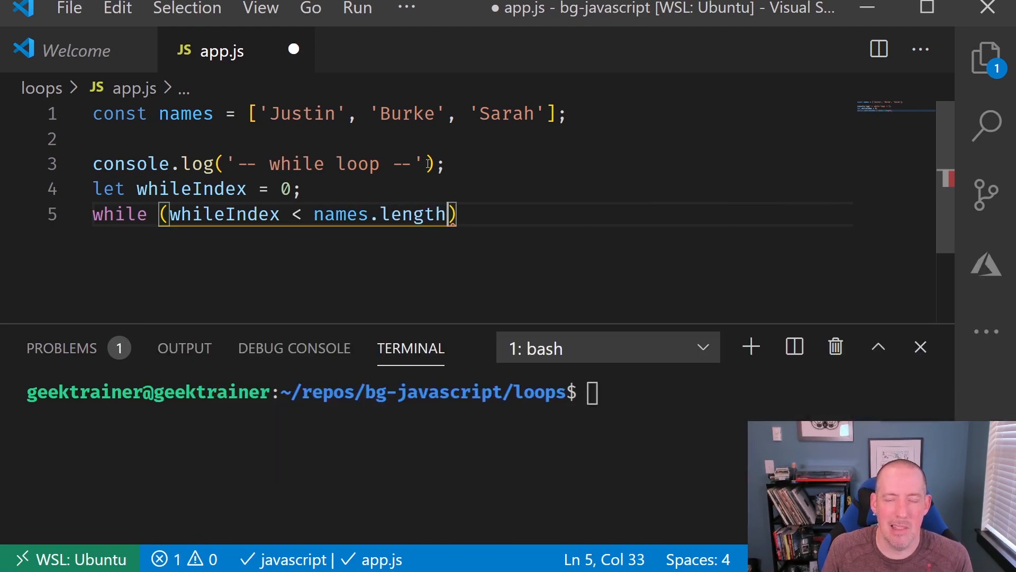
type("{")
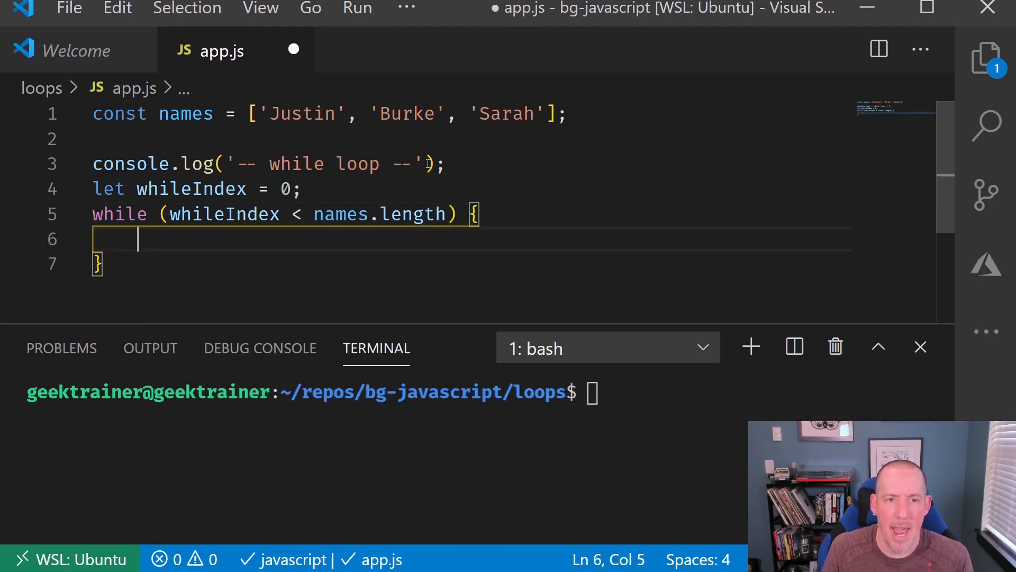
type("whileIndex++;")
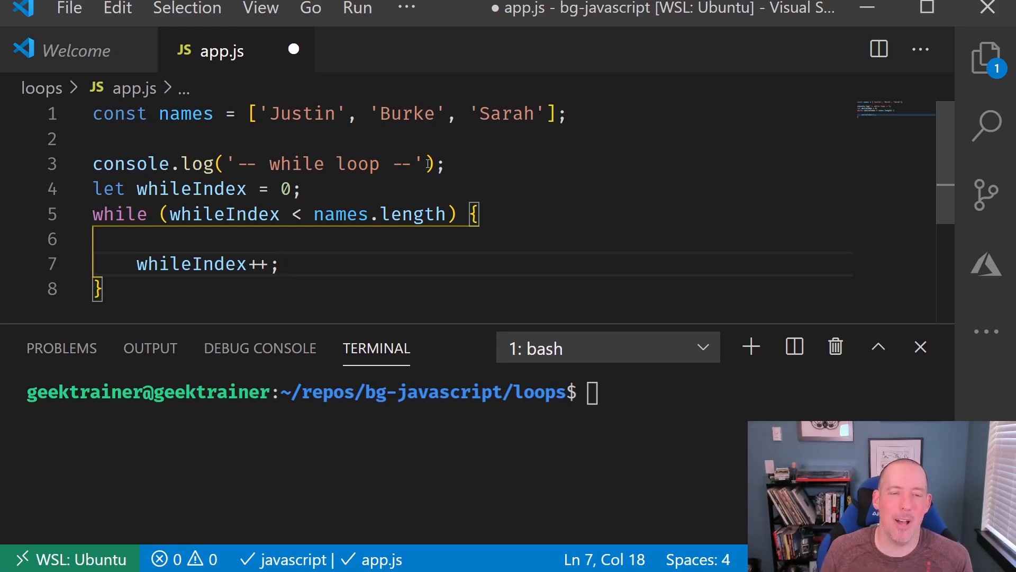
Step: Inside the loop, store names[whileIndex] in const name, log it and increment whileIndex
type("const")
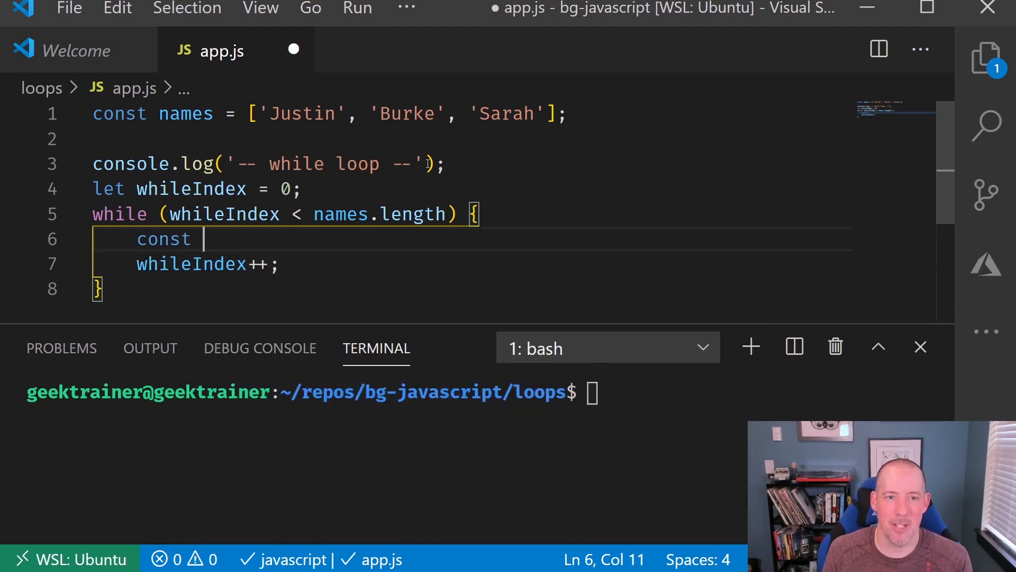
type("name =")
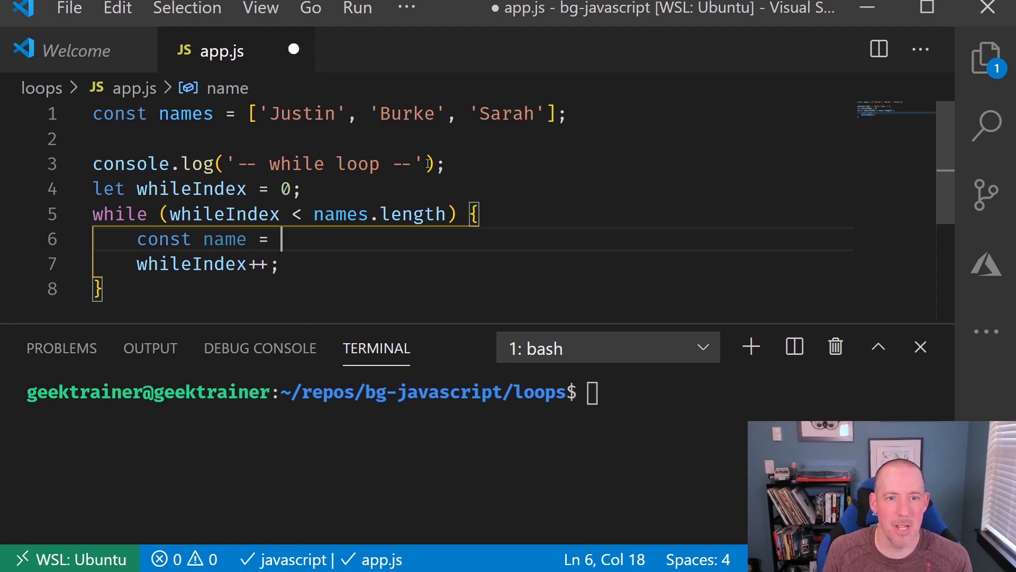
type("names")
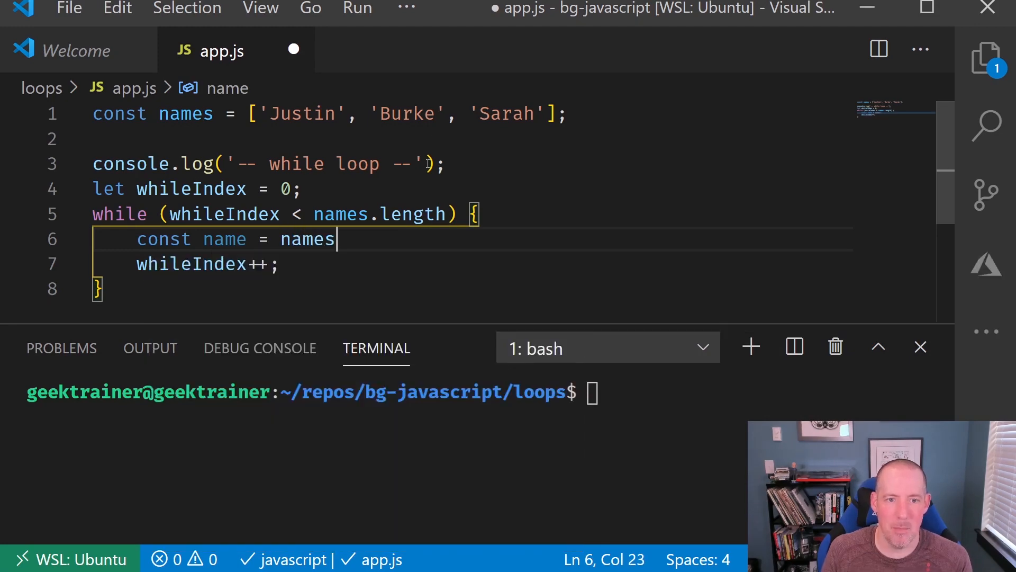
type("[]")
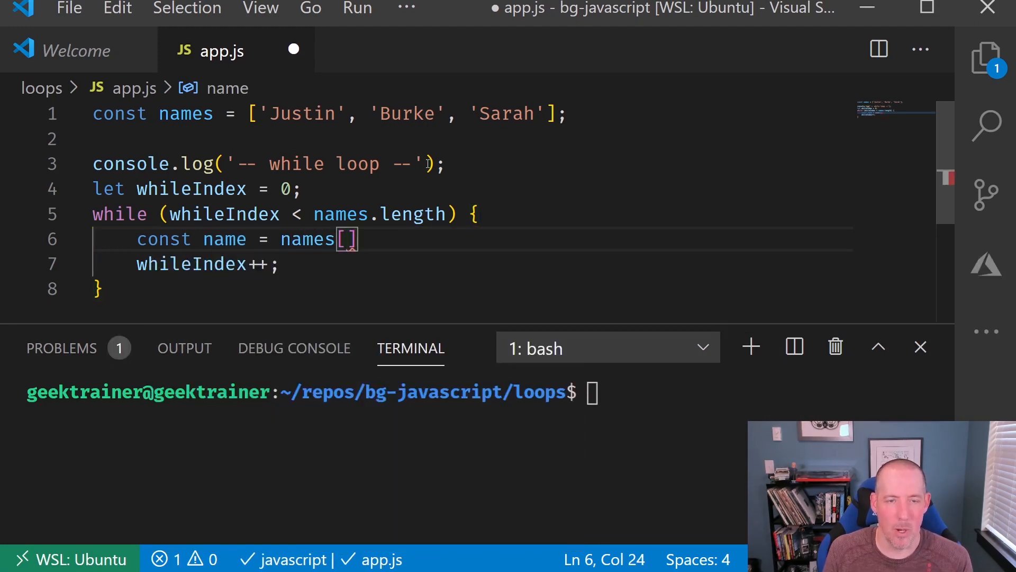
type("whileIndex")
type("confirm")
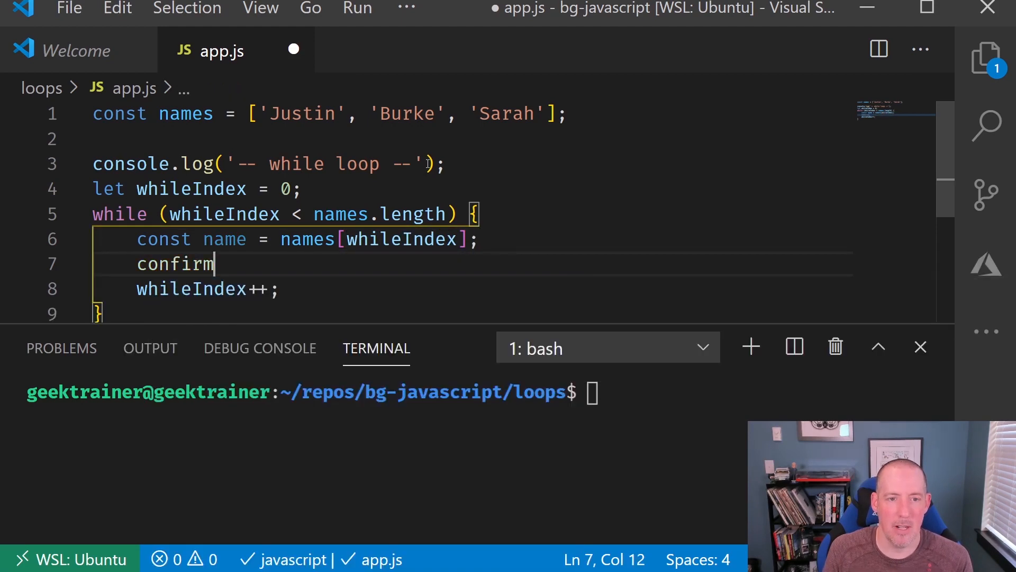
type("console.")
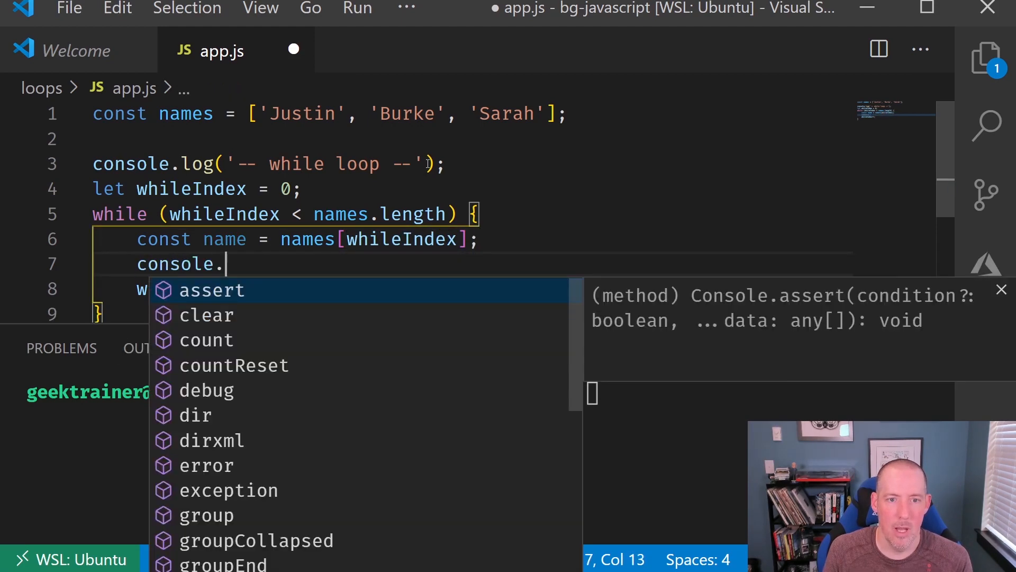
type("log(name);")
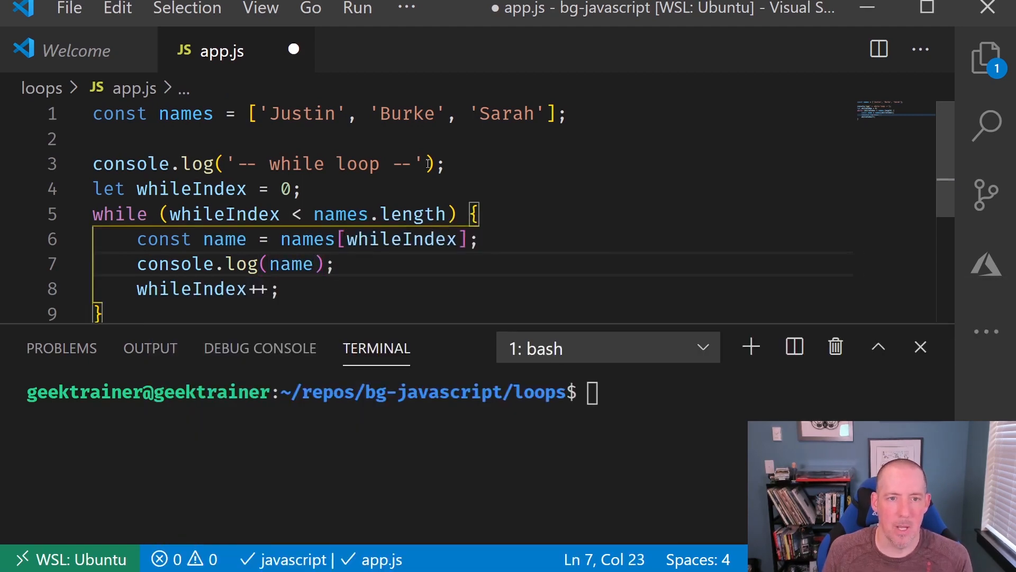
Step: Save app.js and run node app.js, printing the header and Justin, Burke, Sarah
key("ctrl+s")
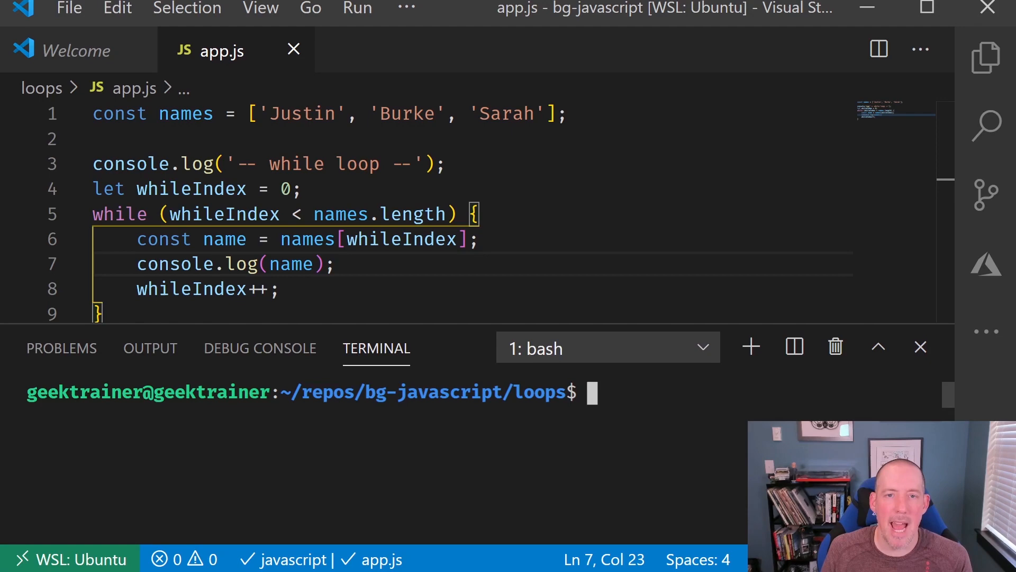
type("node a")
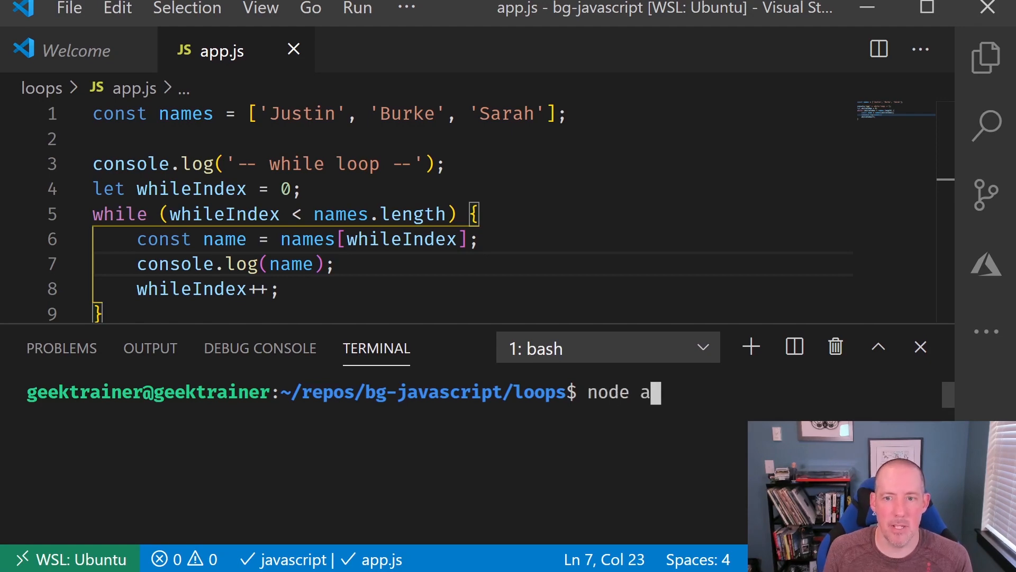
key("Return")
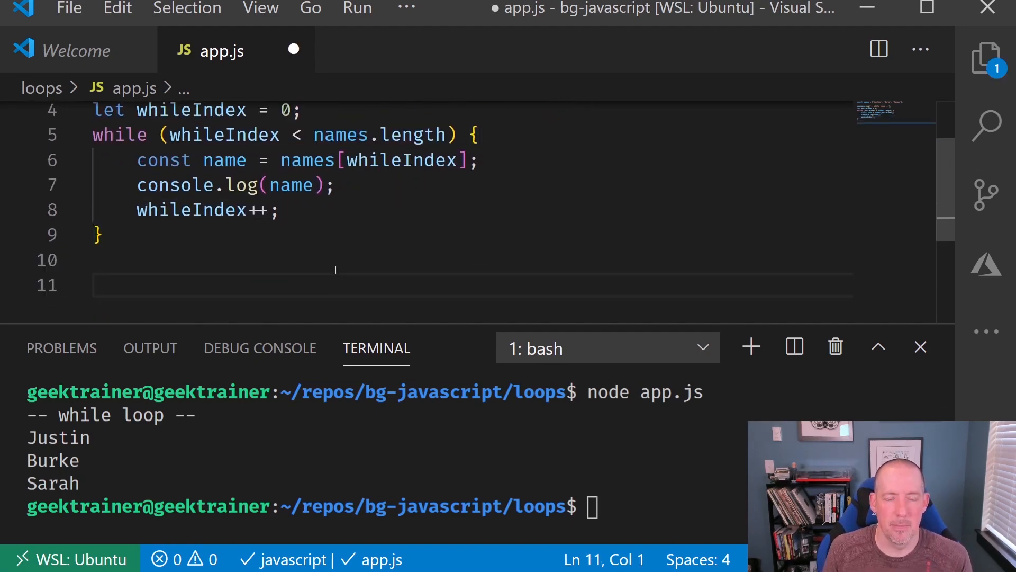
Step: Log a '-- for loop --' header line after the while loop
type("console.log('")
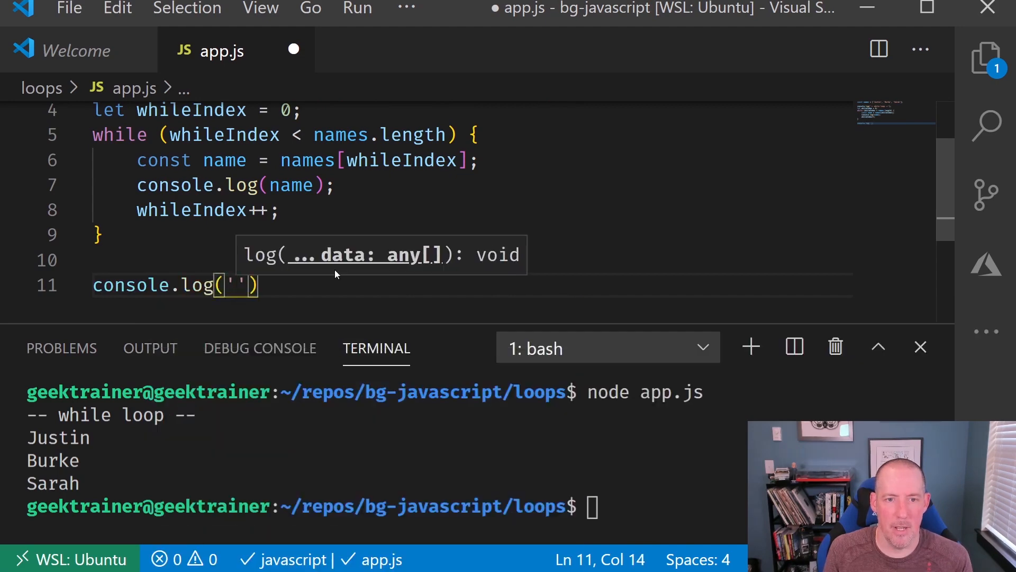
type("-- for loop")
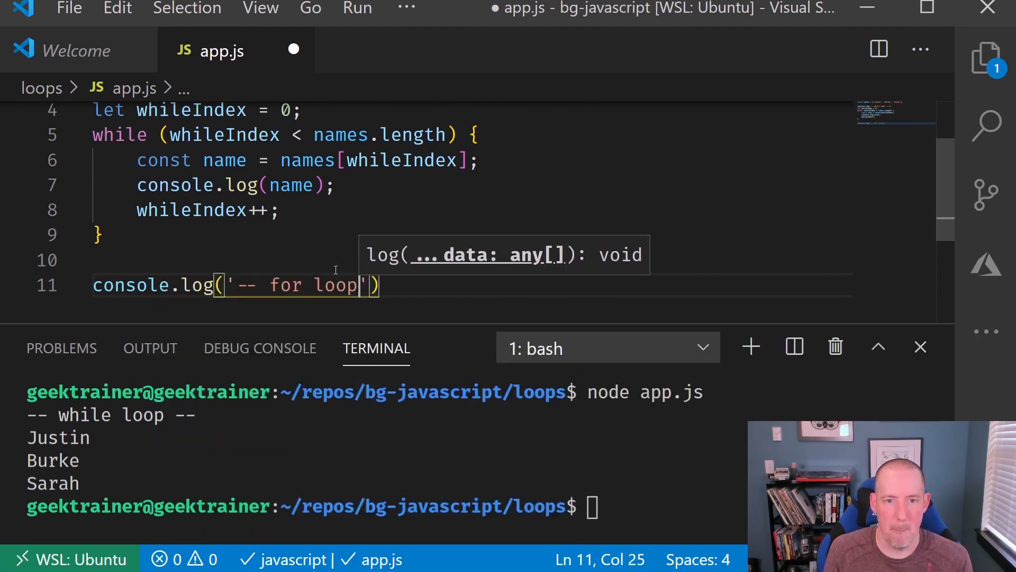
type("--")
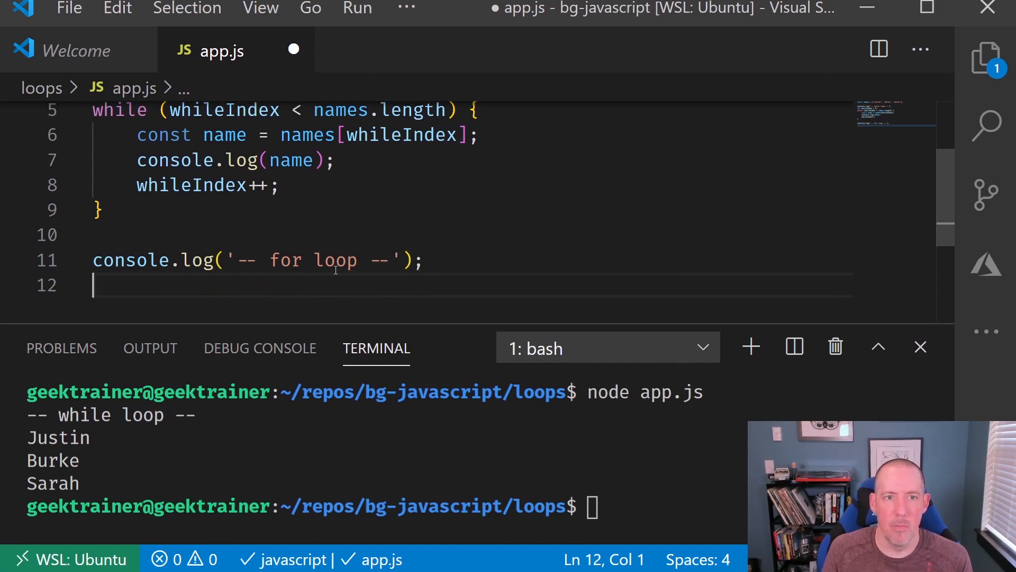
Step: Write for (let forIndex = 0; forIndex < names.length; forIndex++)
type("for (")
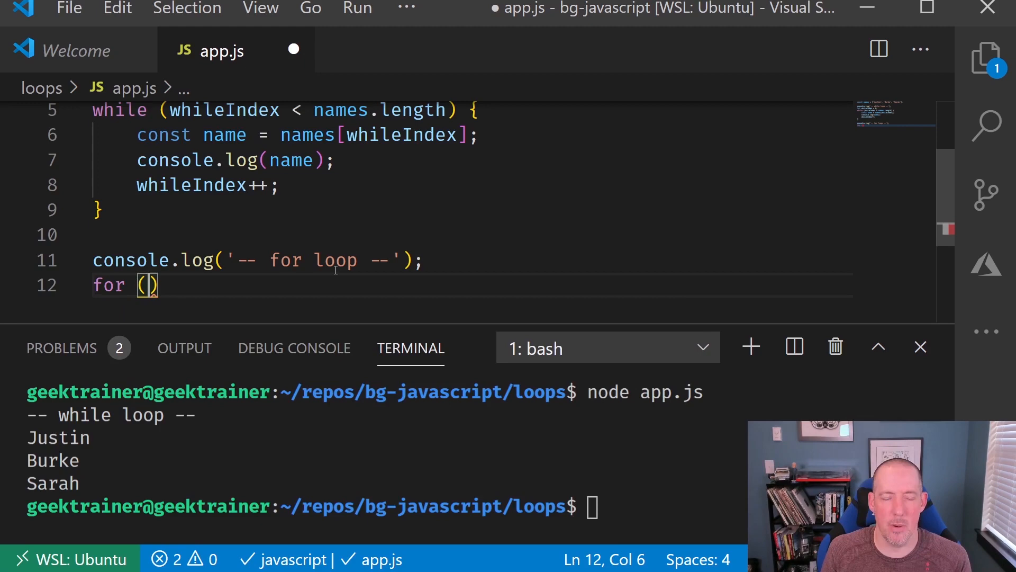
type("let")
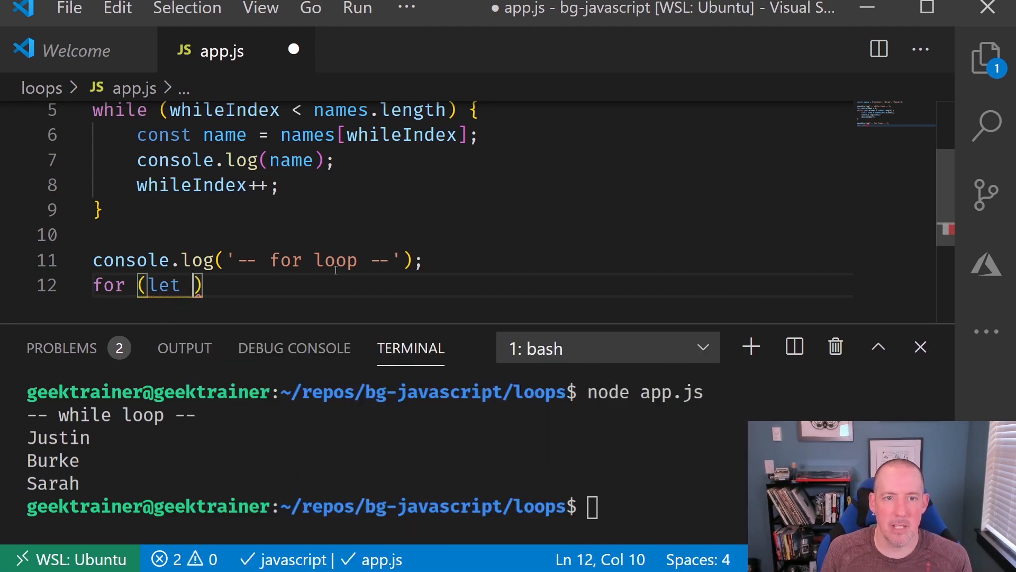
type("forIndex")
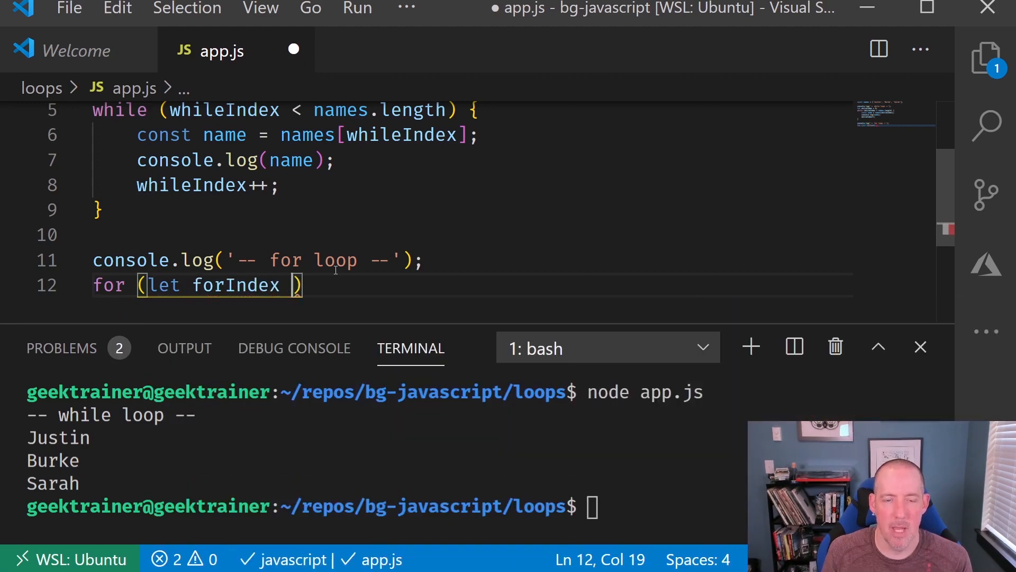
type("= 0;")
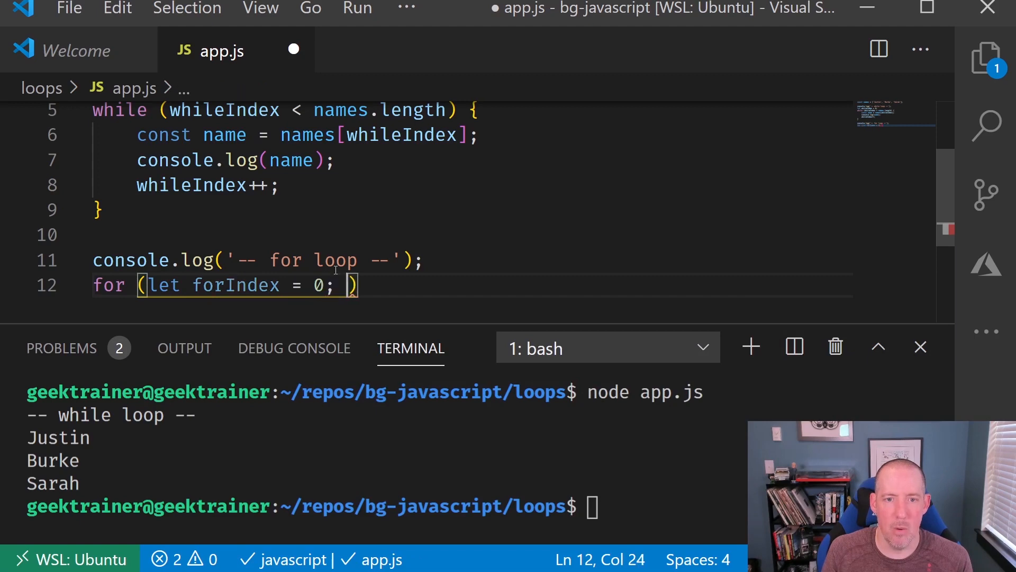
type("forIndex")
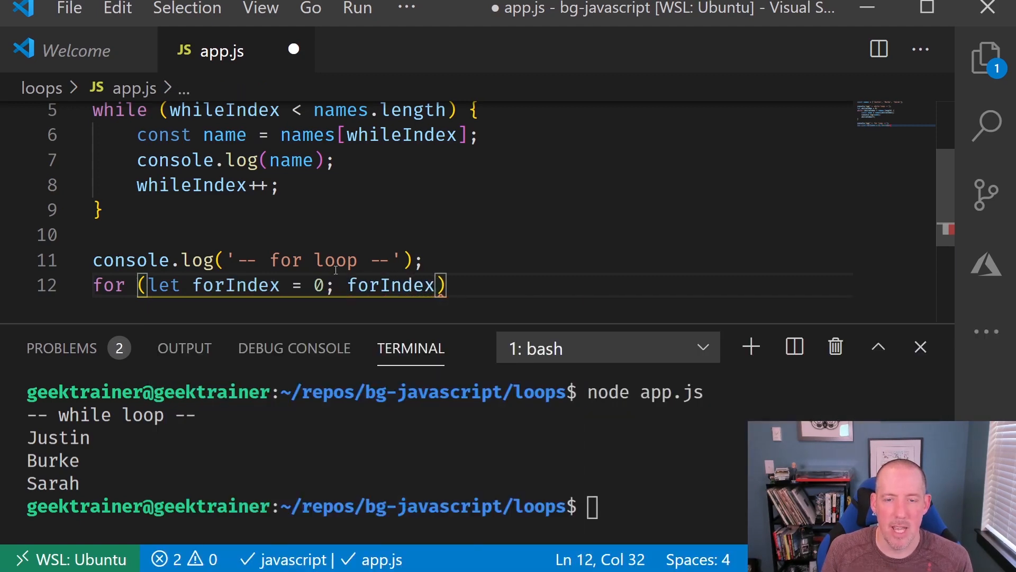
type("<")
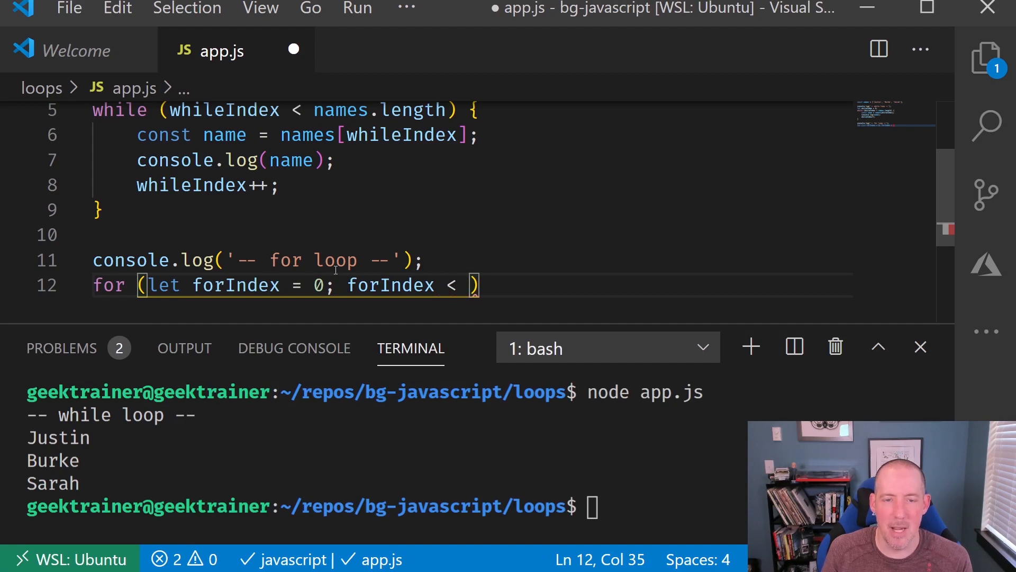
type("names.length; forIndex++")
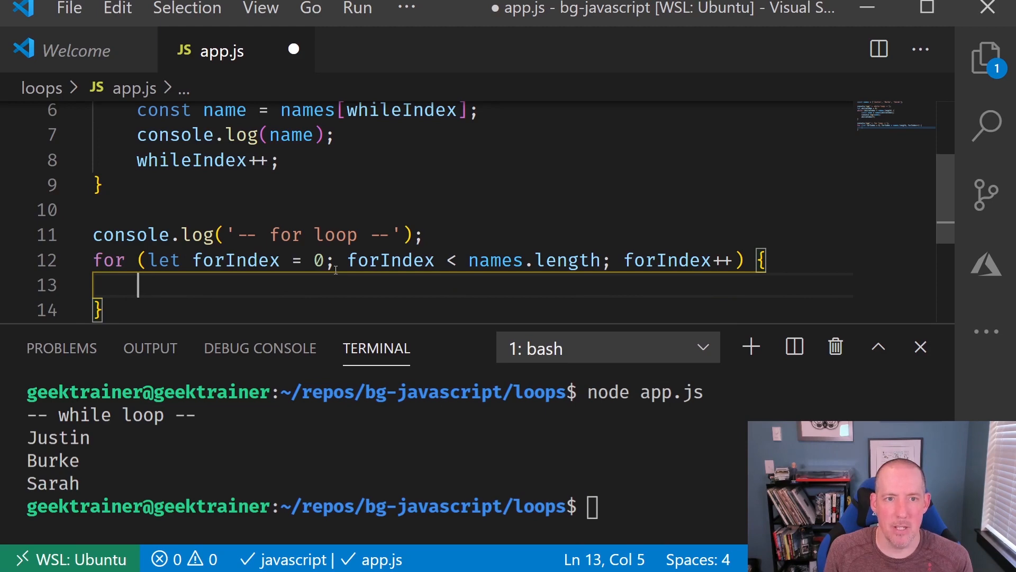
Step: In the loop body store names[forIndex] in const name, log it, and save
type("const name")
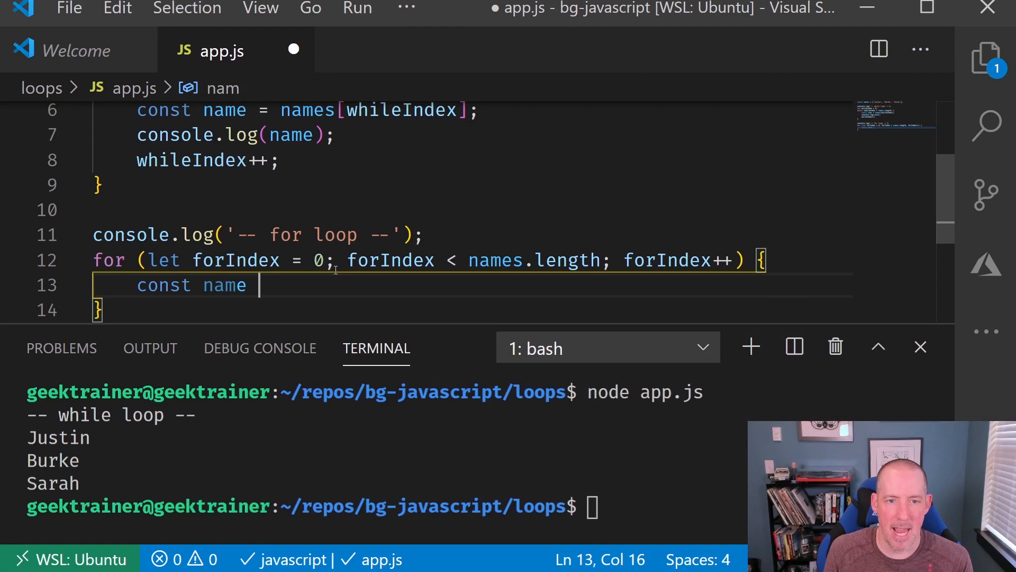
type("= names")
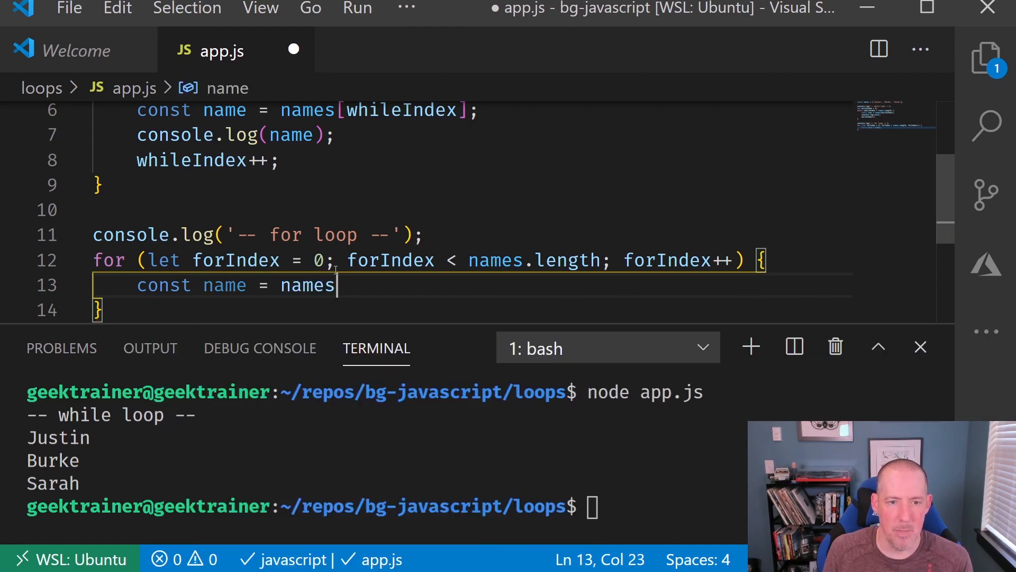
type("[f")
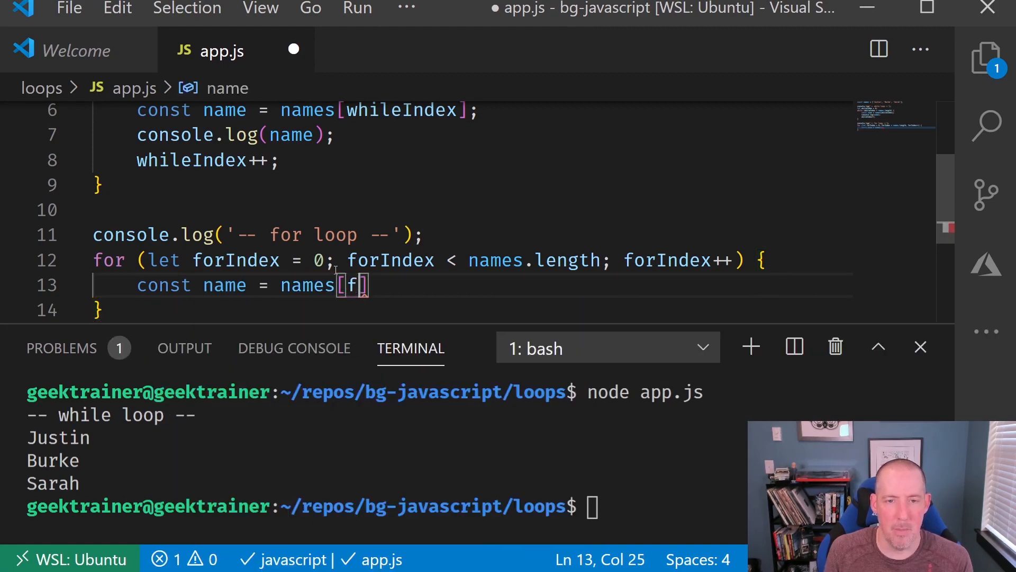
type("orIndex")
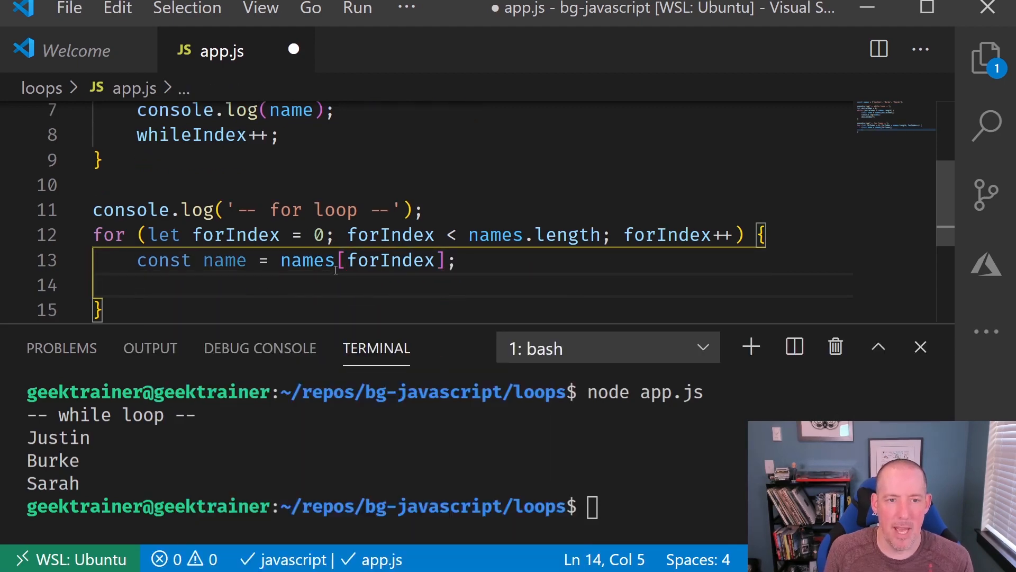
type("con")
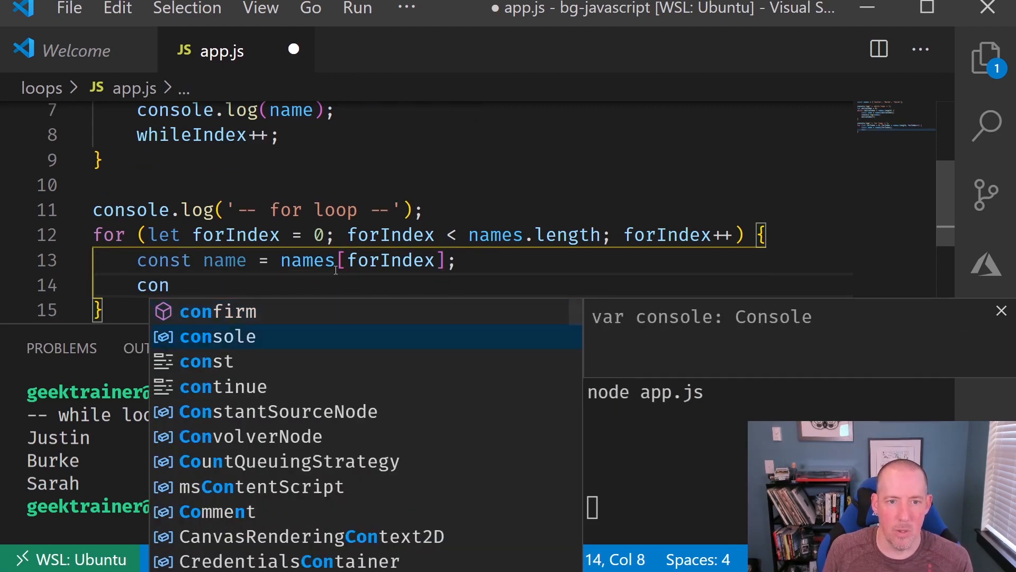
type("sole.log(name);")
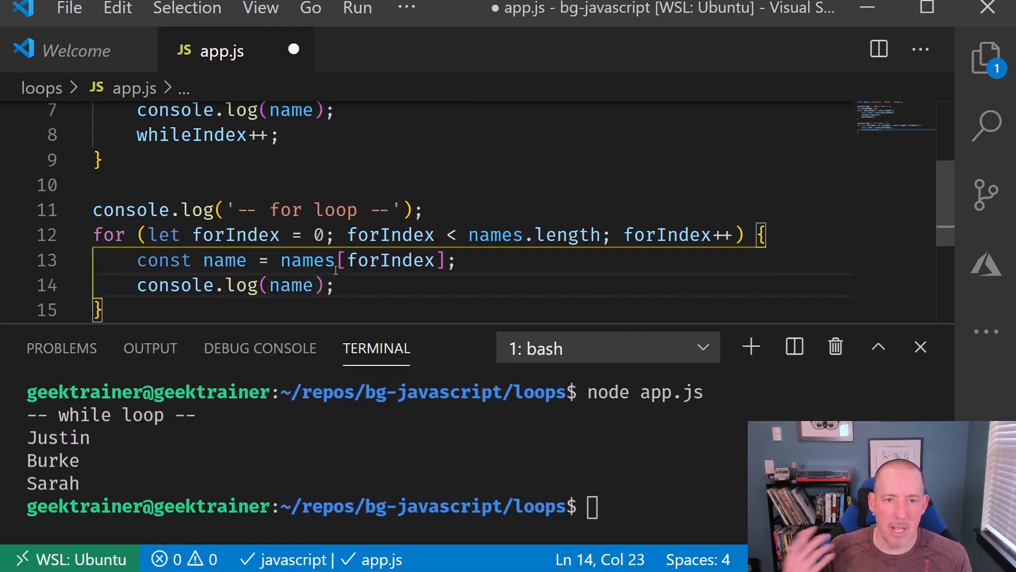
key("ctrl+s")
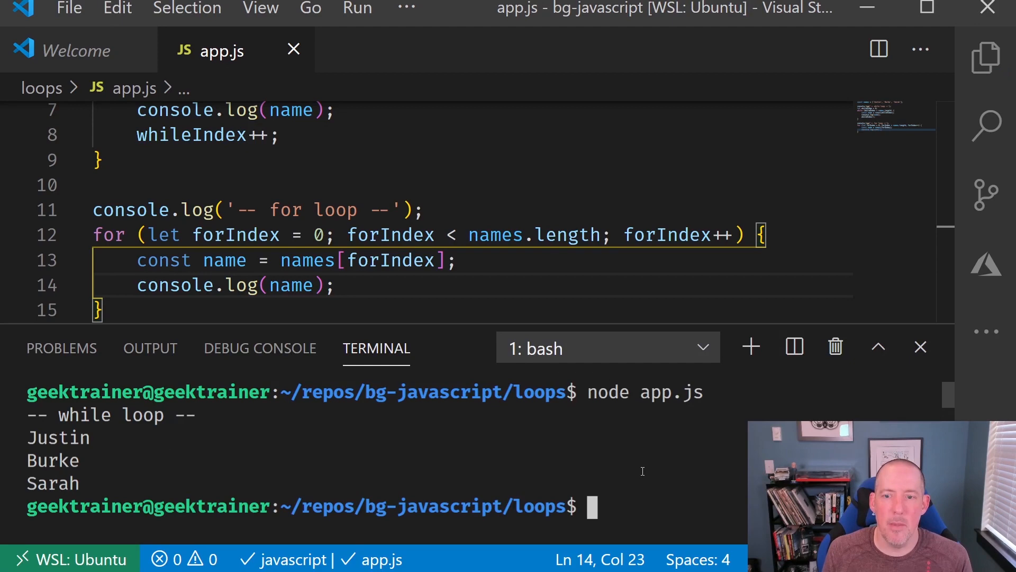
Step: Rerun node app.js to print the for loop output, then start a new line after the loop
key("Return")
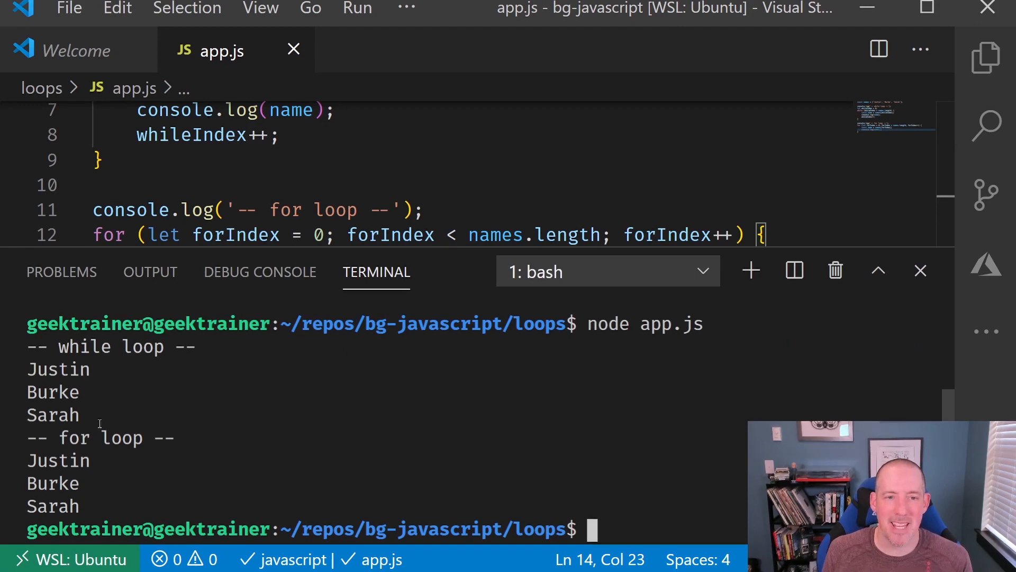
scroll("down", 3)
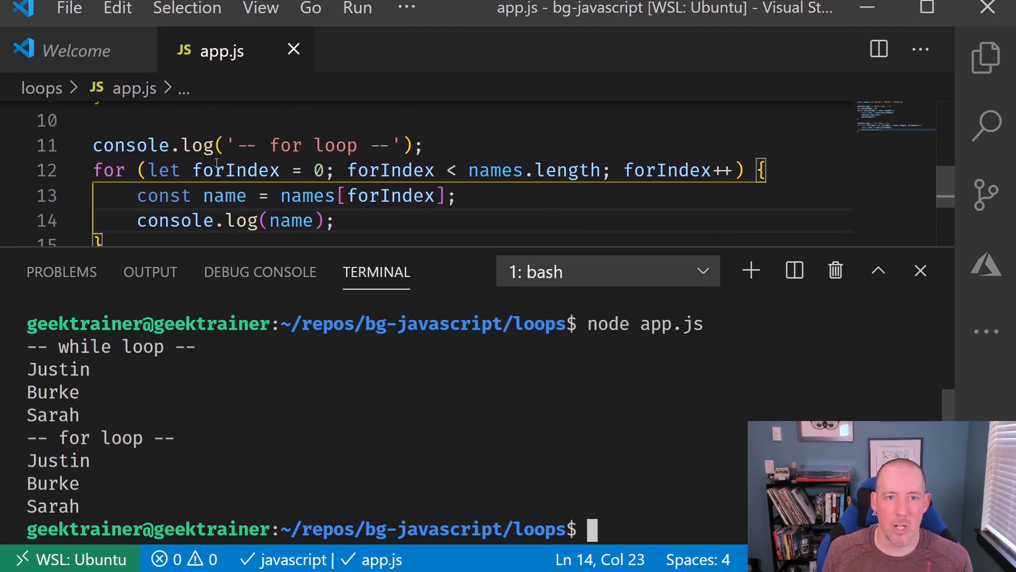
double_click(235, 169)
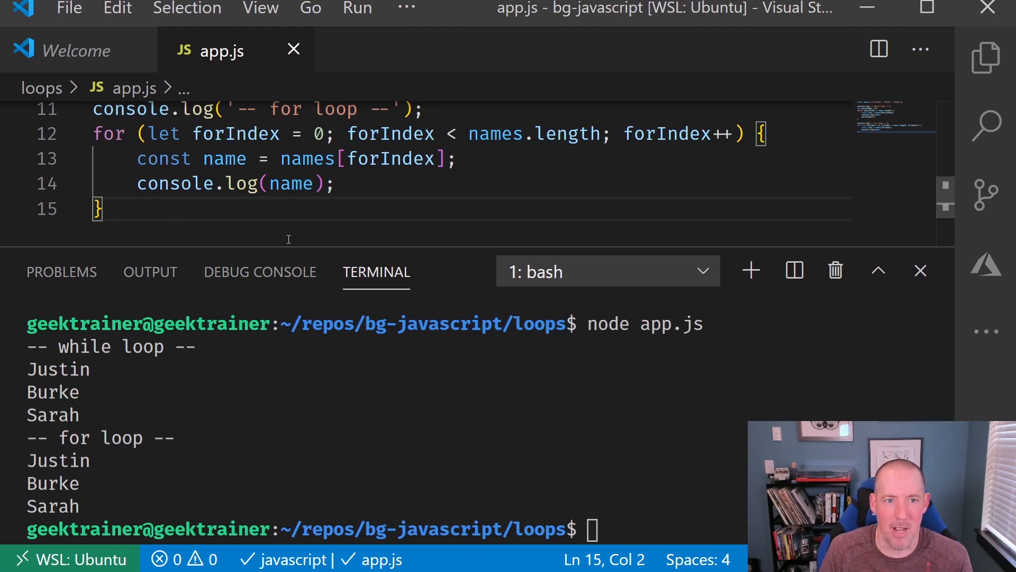
key("Enter")
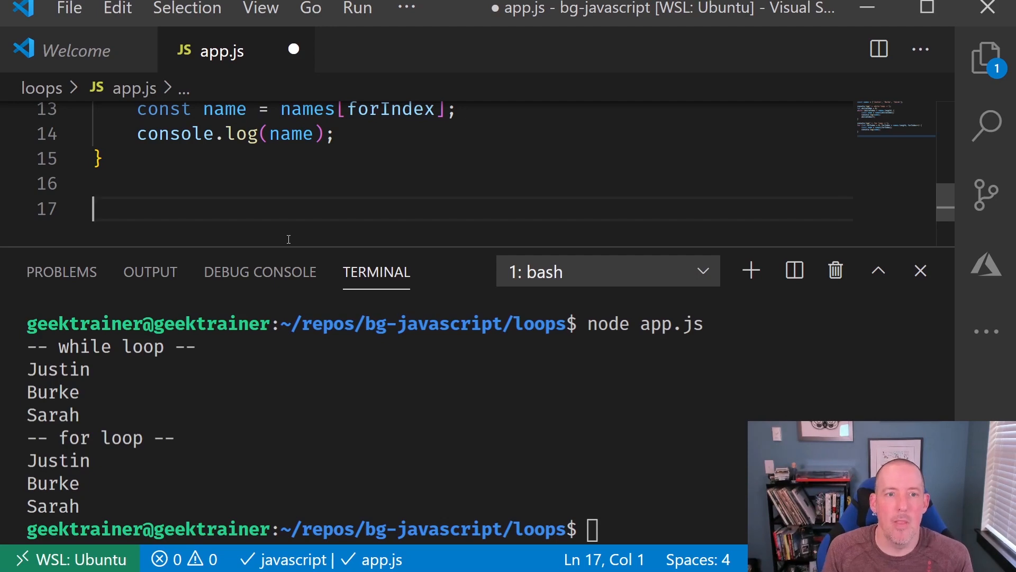
Step: Add a for (const name of names) loop that logs each name with console.log(name)
type("for")
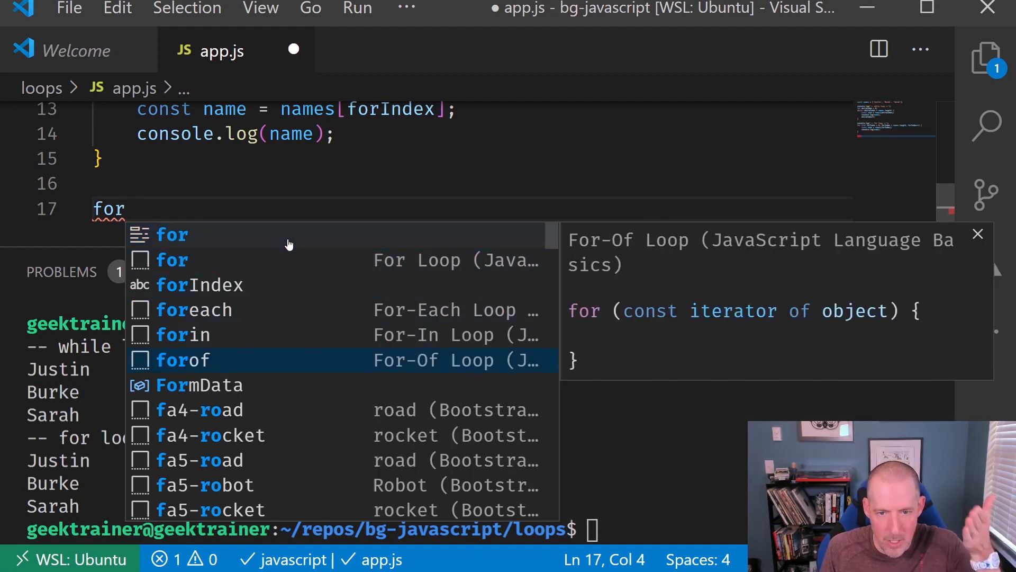
left_click(183, 360)
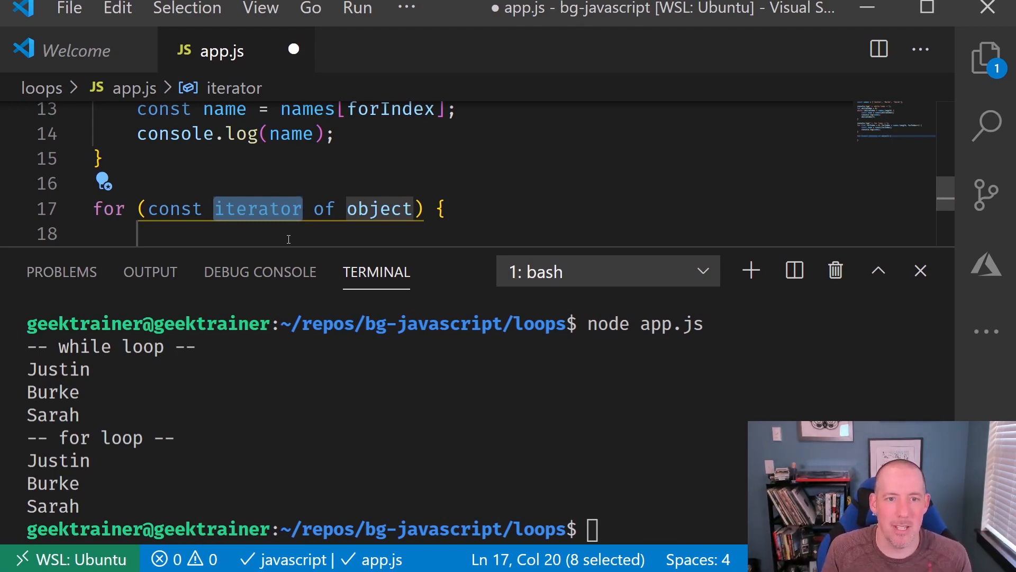
type("name")
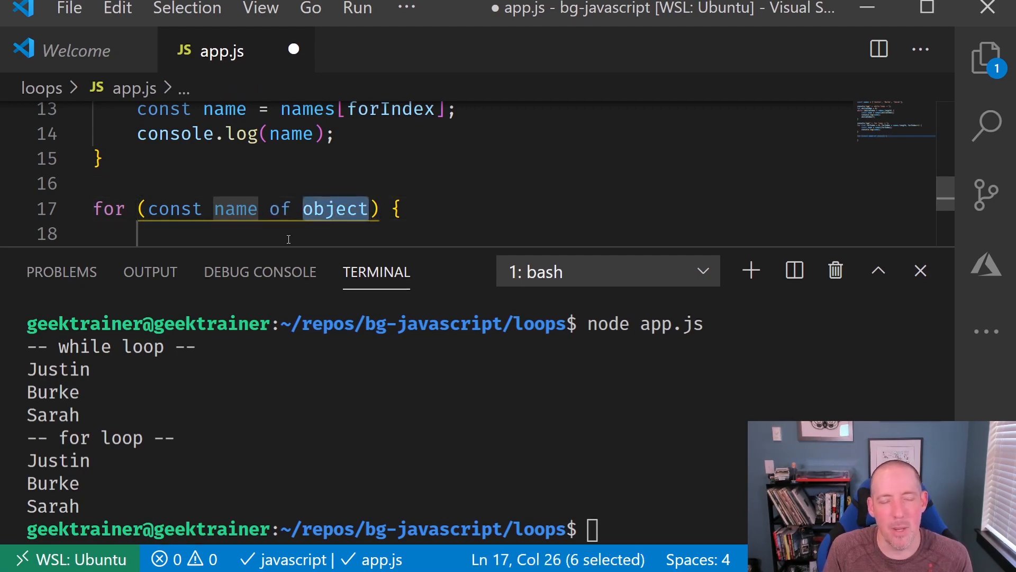
type("names")
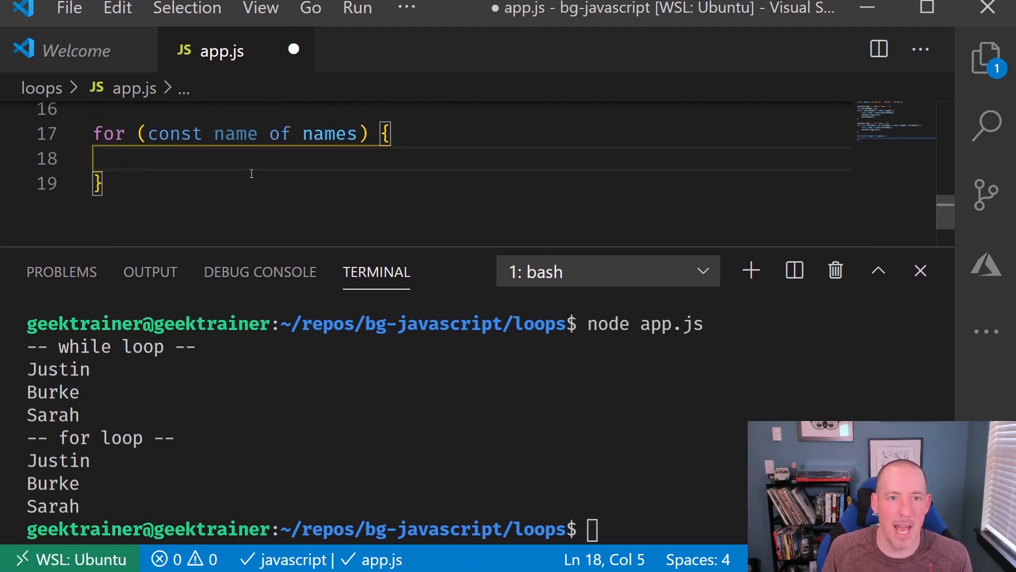
type("console.log(")
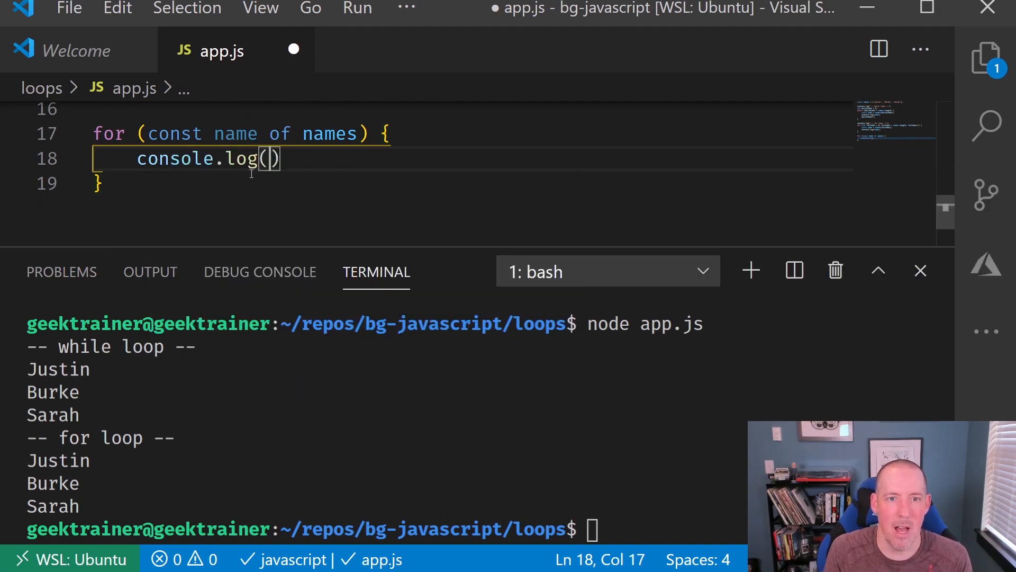
type("name);")
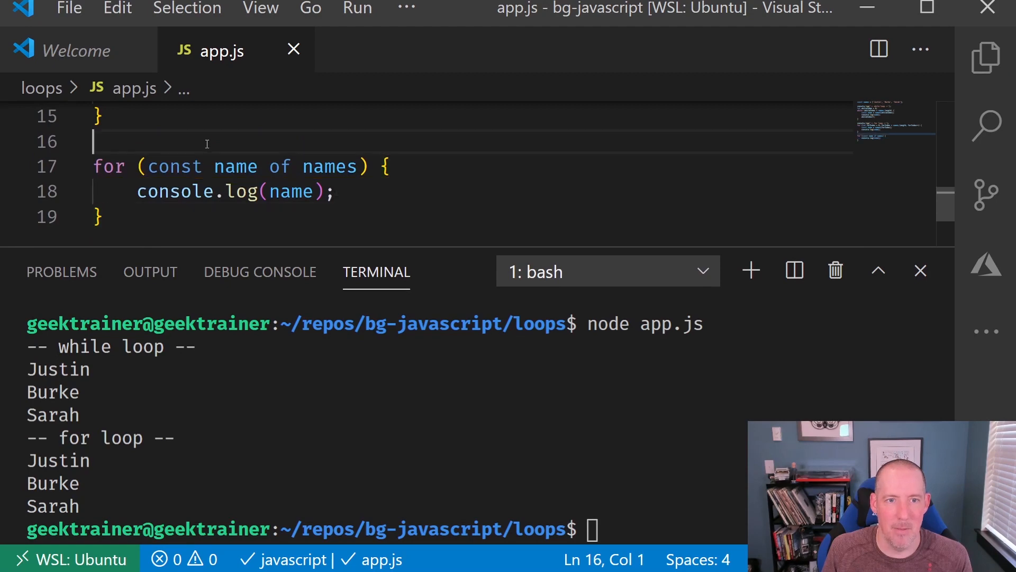
Step: Insert console.log('-- for ... of --'); above the for...of loop
type("console.log()")
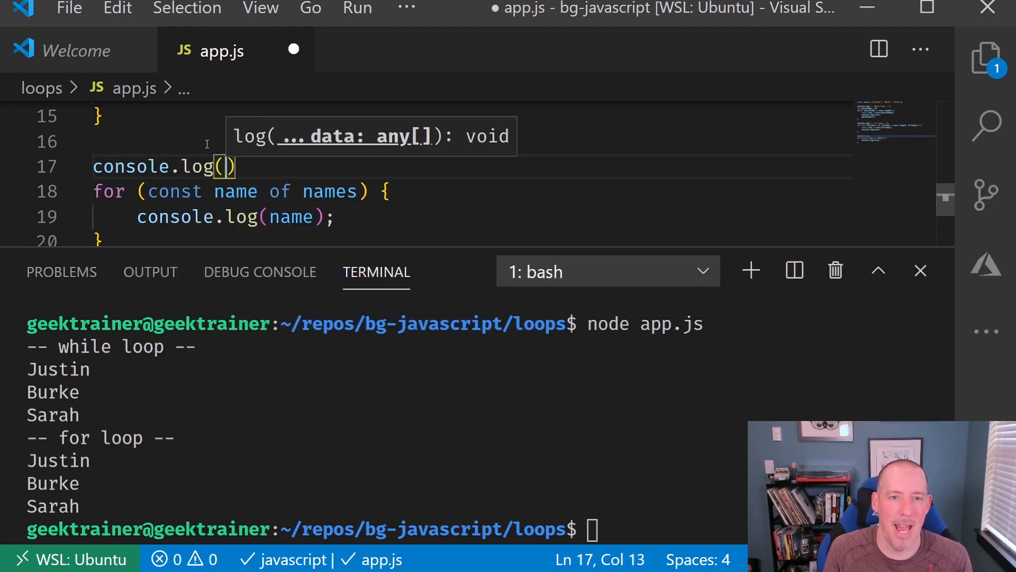
type("' --'")
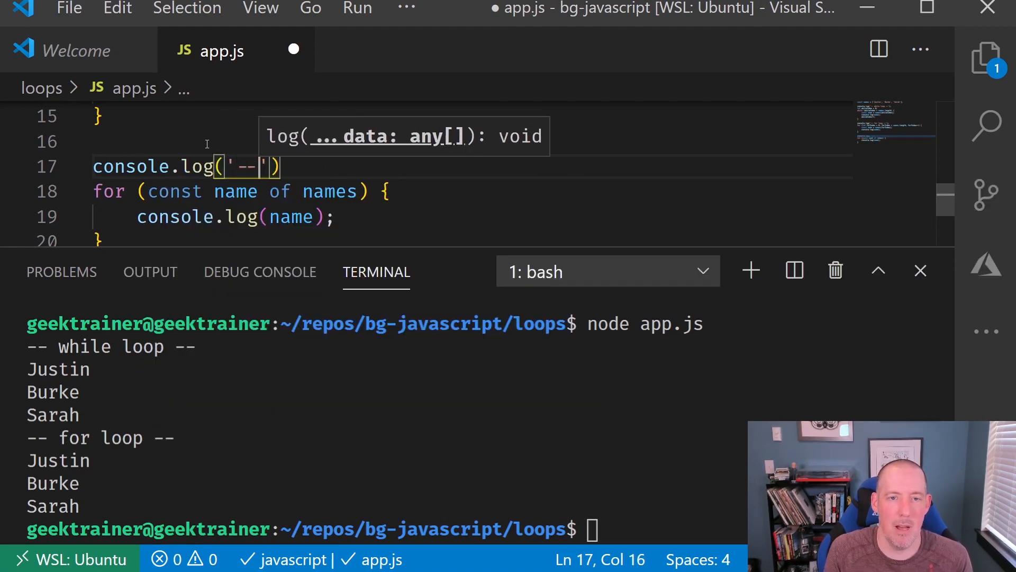
type("for ..")
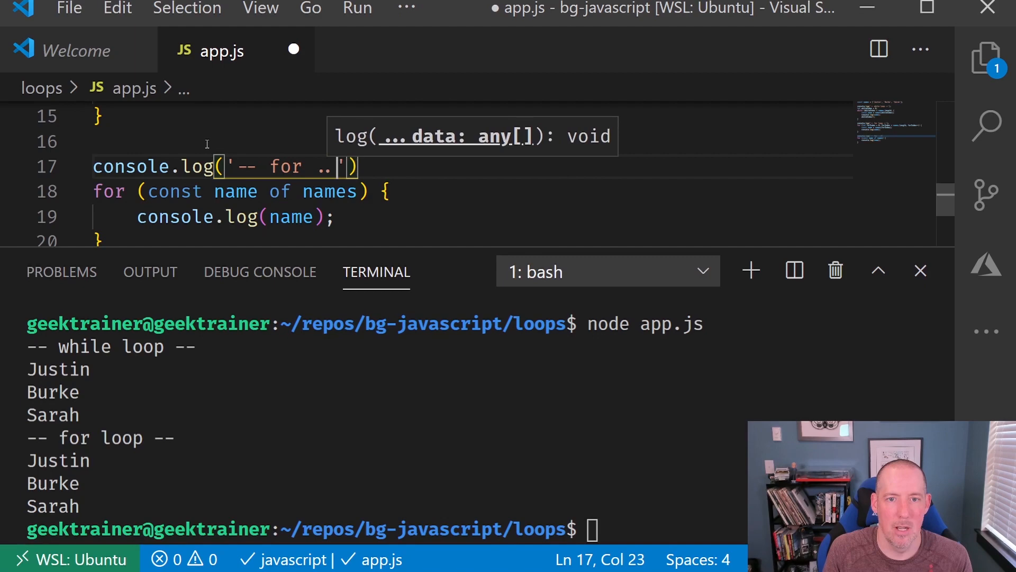
type("of")
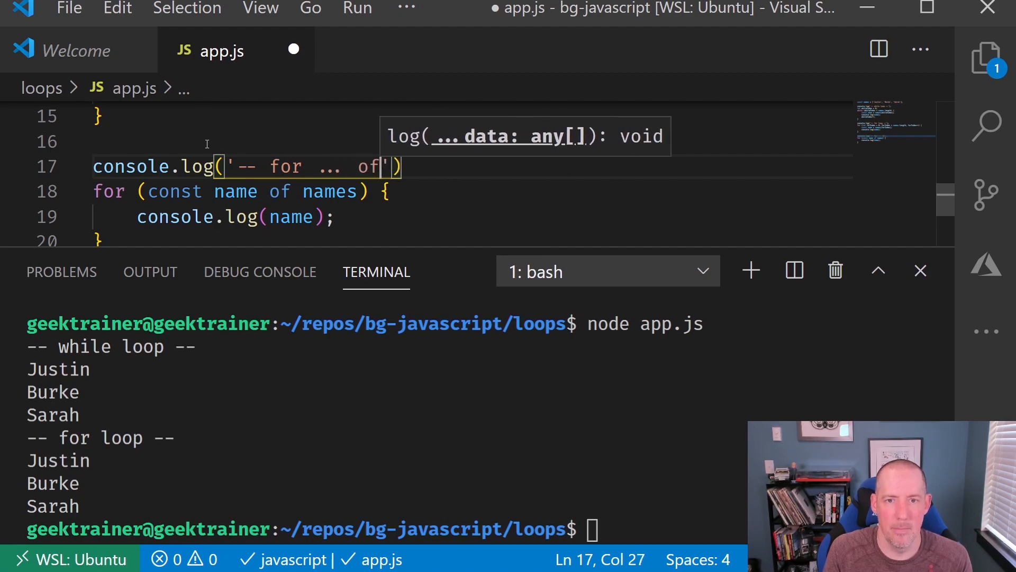
type("--")
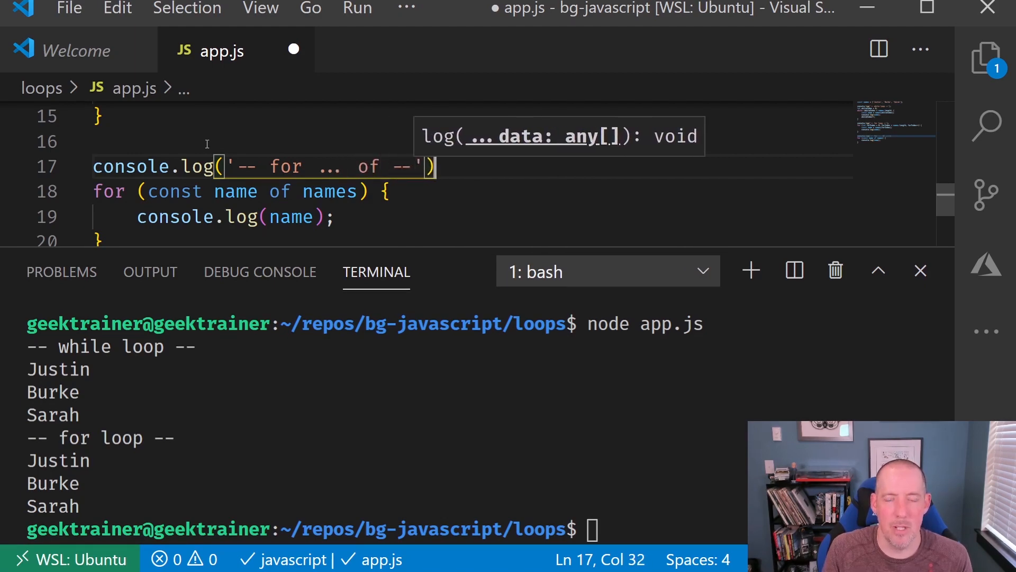
type(";")
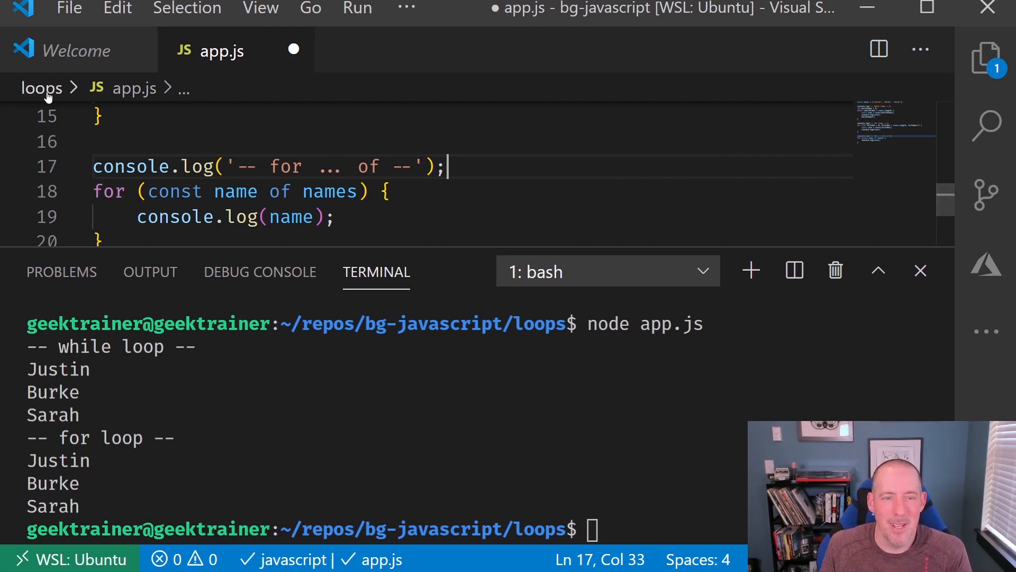
mouse_move(195, 198)
type("node app.js")
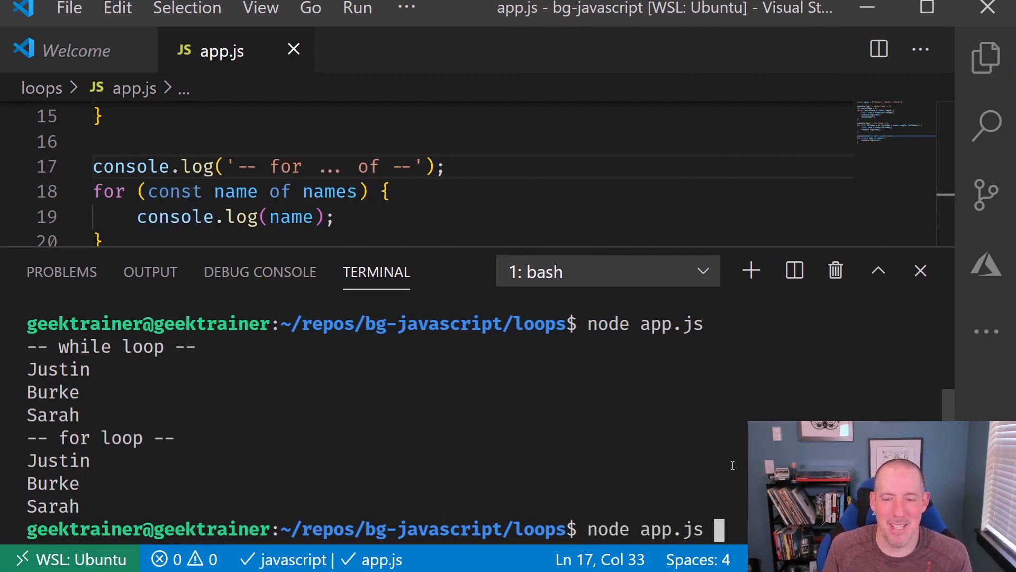
Step: Run node app.js to print the for ... of output, then hide the terminal panel
key("Return")
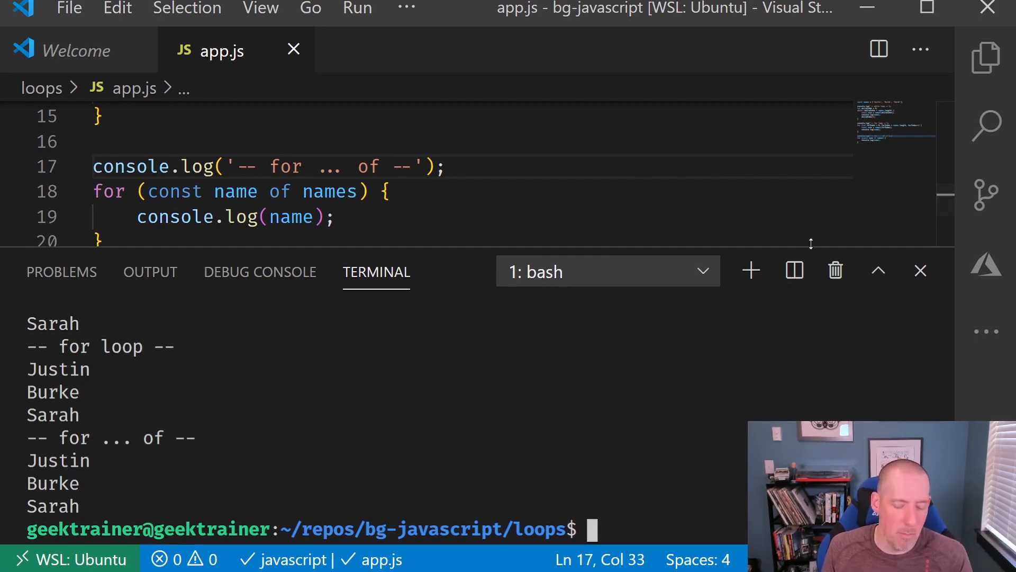
left_click(920, 270)
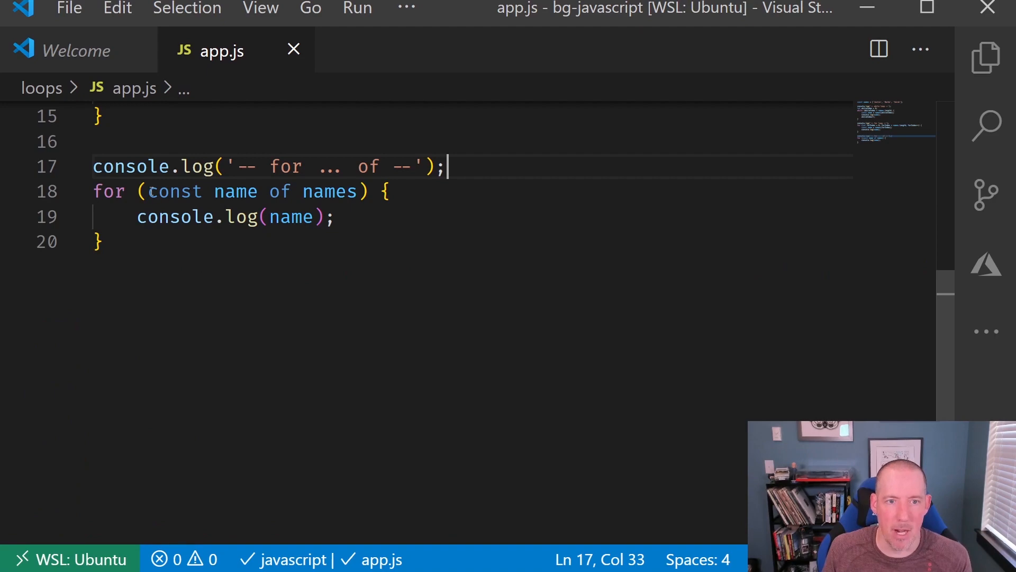
left_click_drag(148, 191, 355, 191)
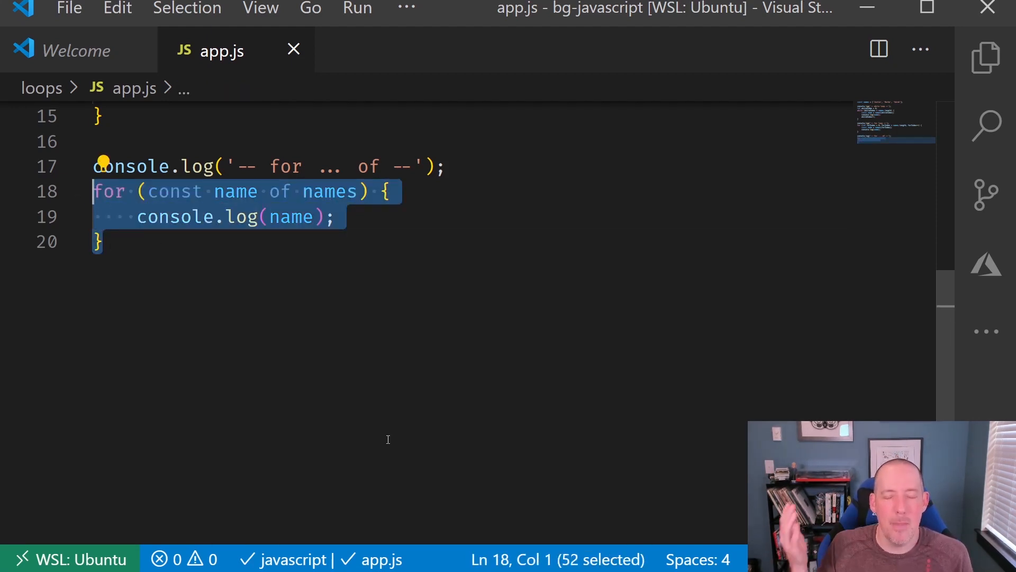
left_click(336, 216)
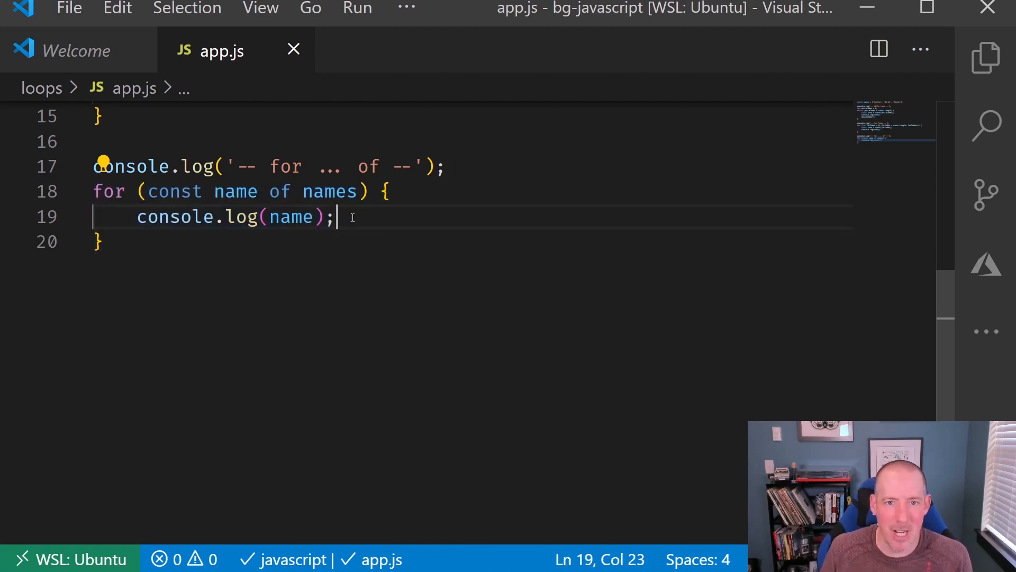
left_click_drag(334, 216, 136, 216)
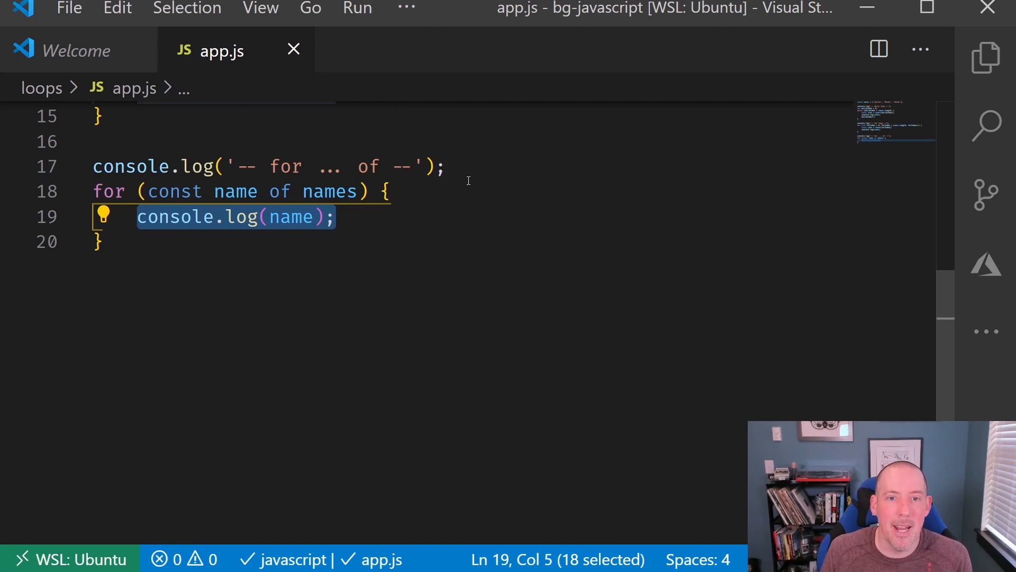
type("n")
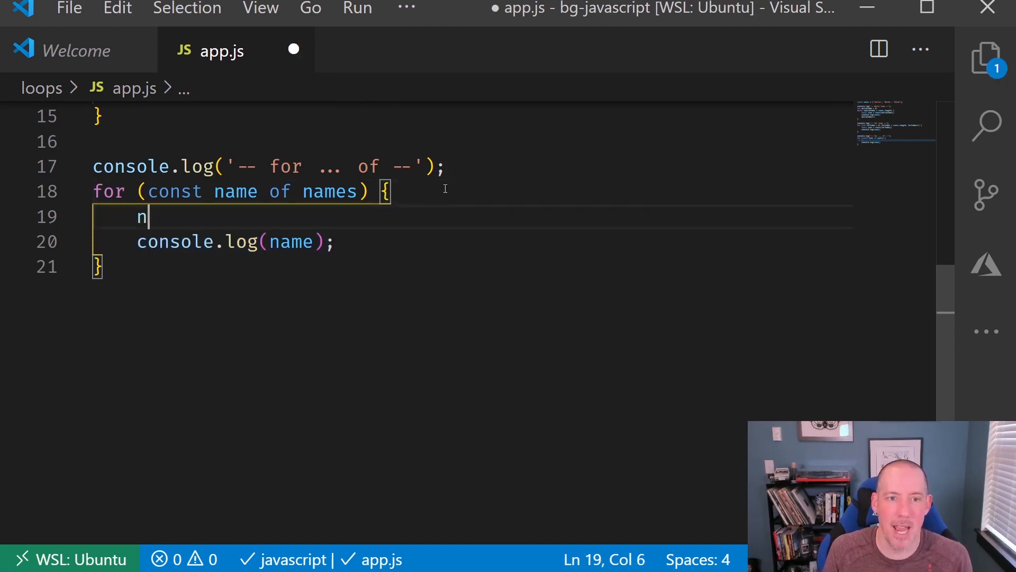
type("ame = 'value'")
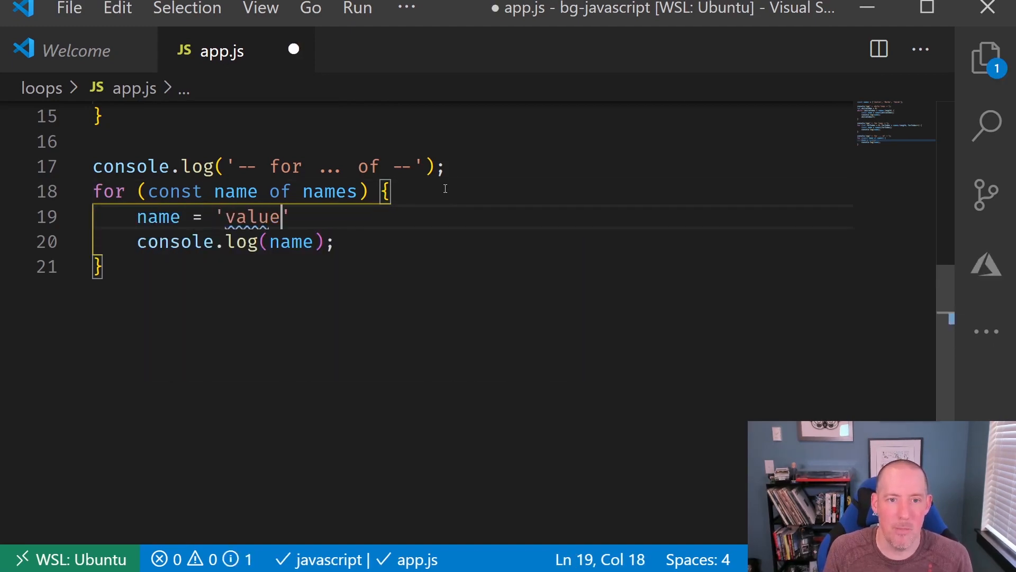
type(";")
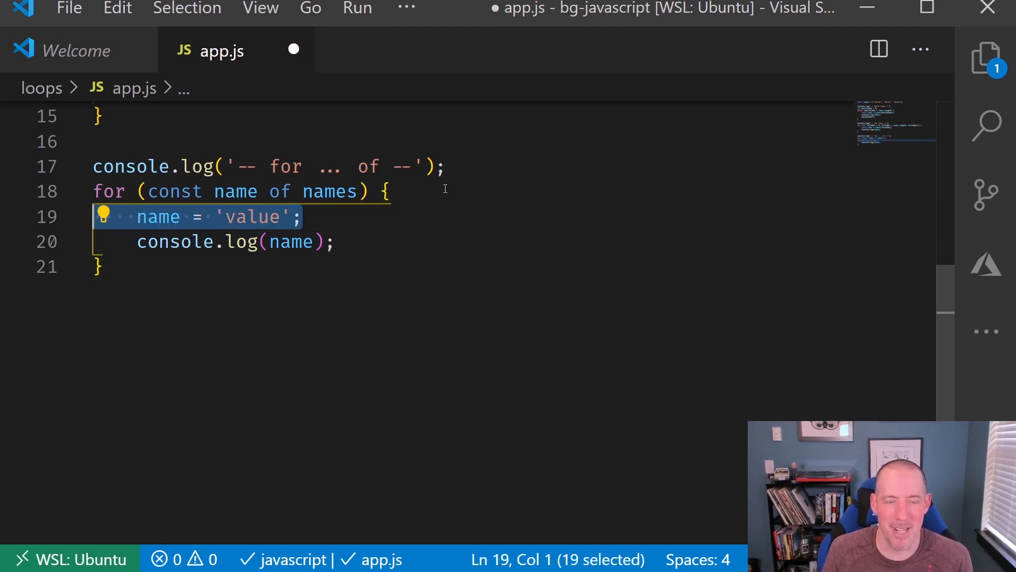
key("Delete")
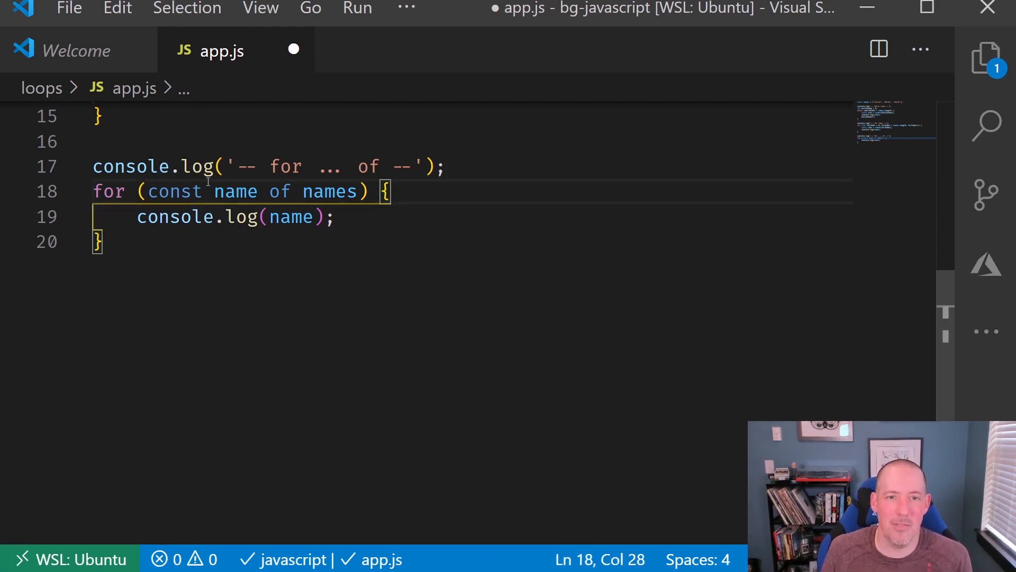
double_click(236, 191)
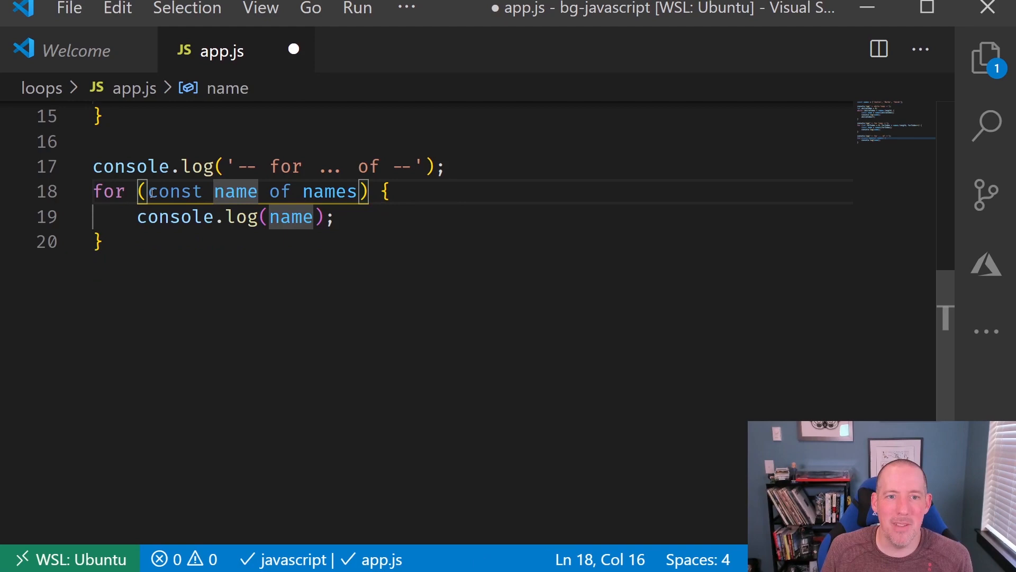
double_click(175, 192)
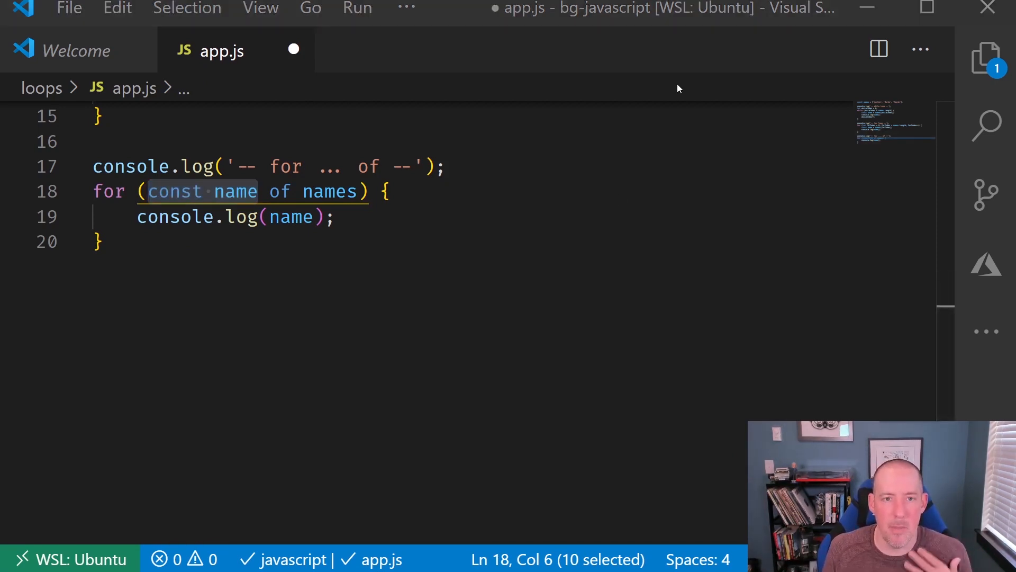
mouse_move(622, 101)
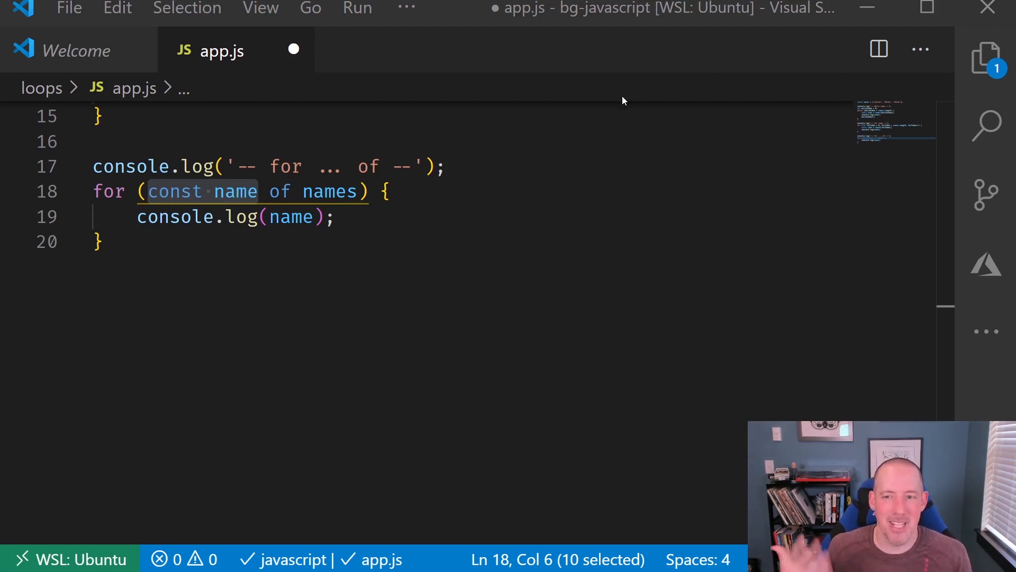
mouse_move(406, 51)
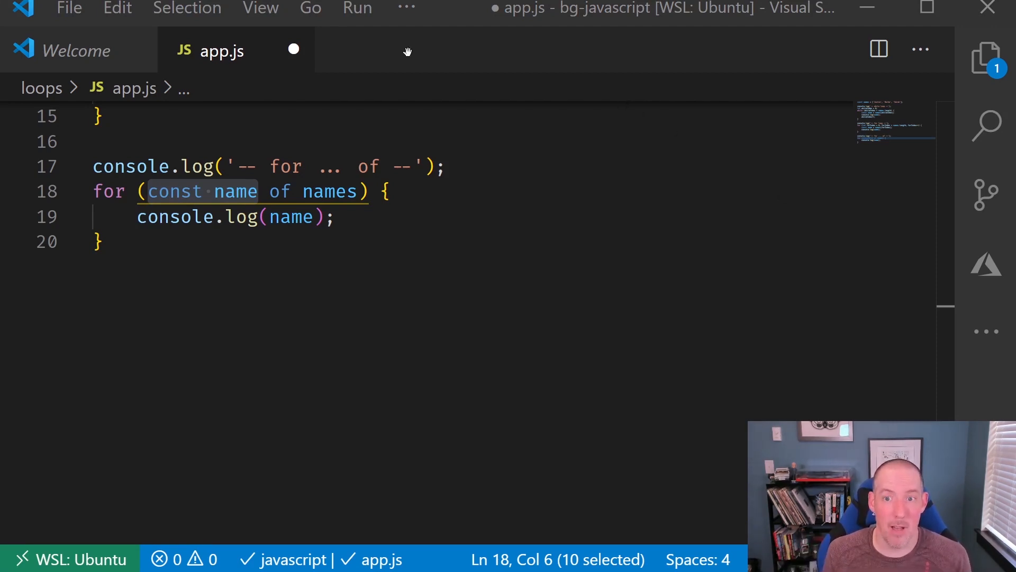
left_click(191, 293)
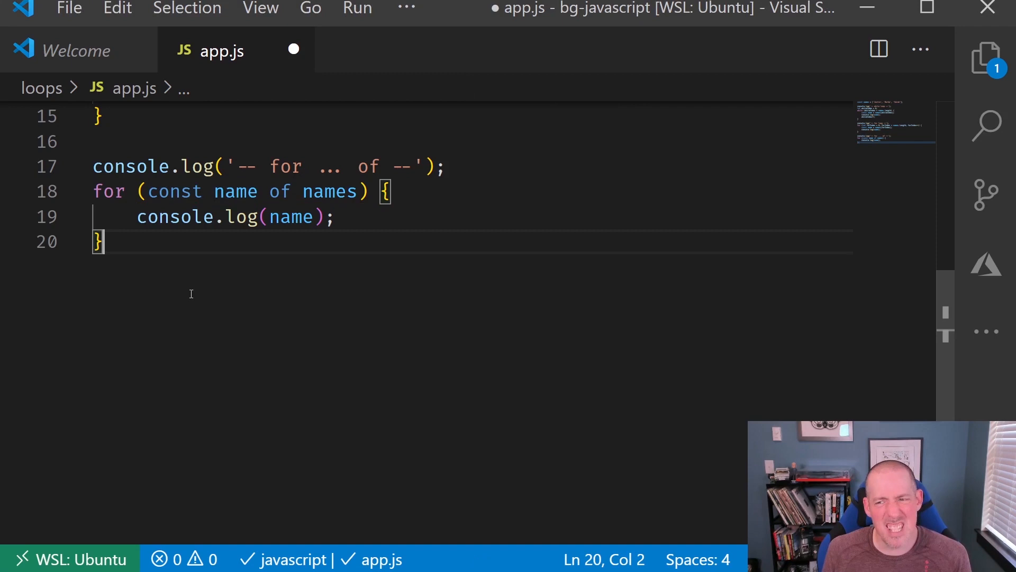
mouse_move(164, 296)
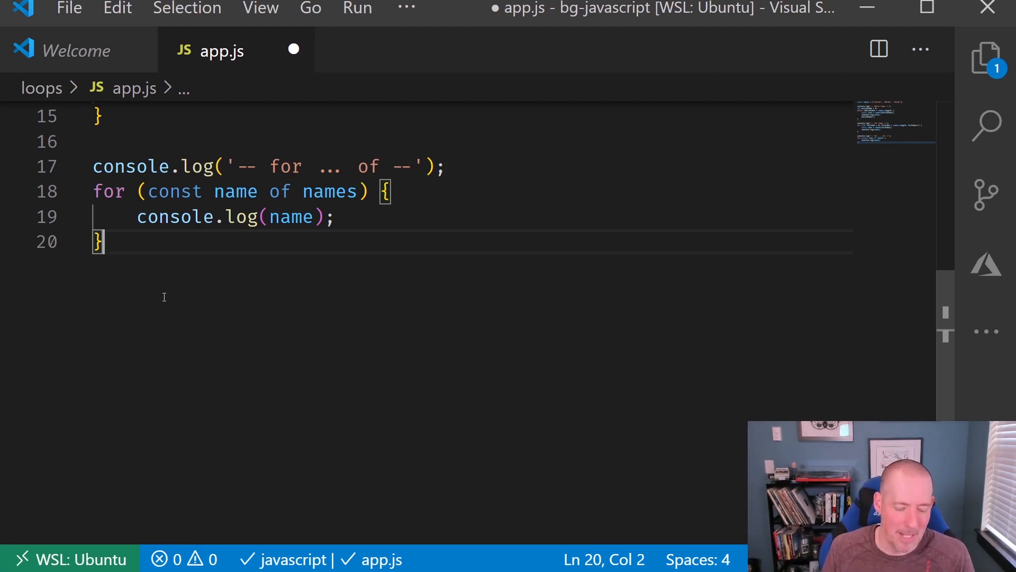
Step: Reopen the terminal panel showing the '-- for ... of --' header with the three names
key("ctrl+s")
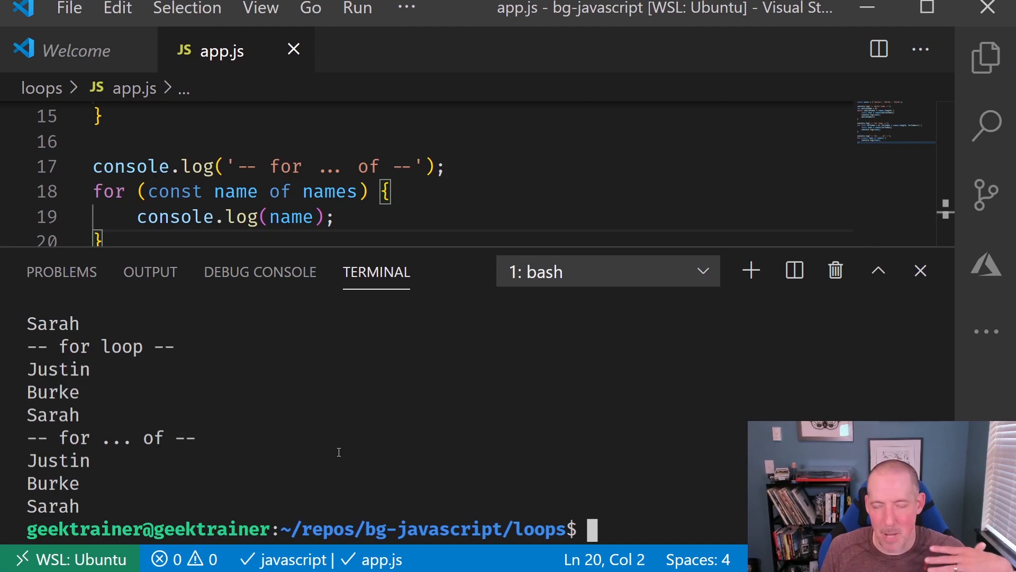
mouse_move(985, 289)
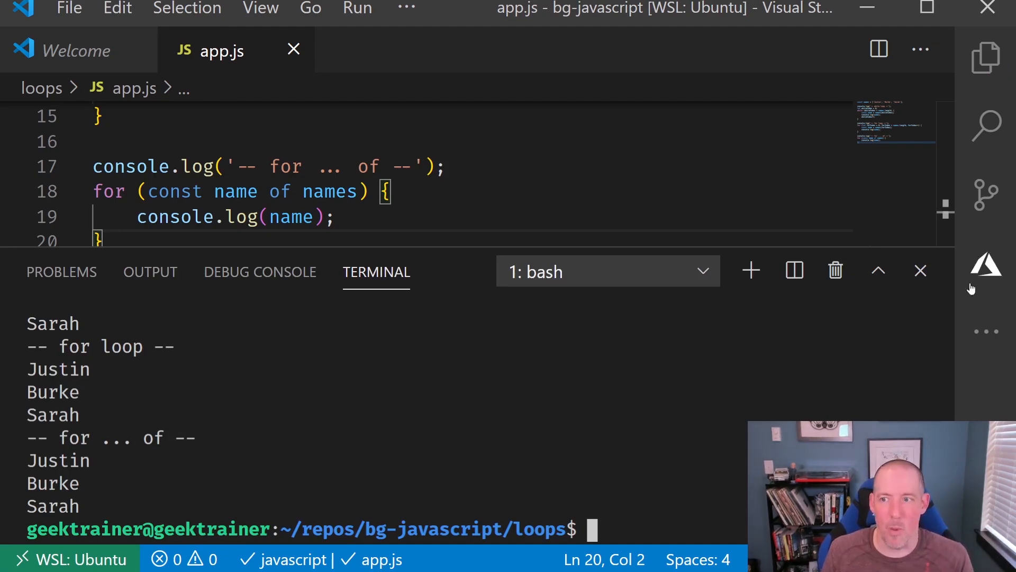